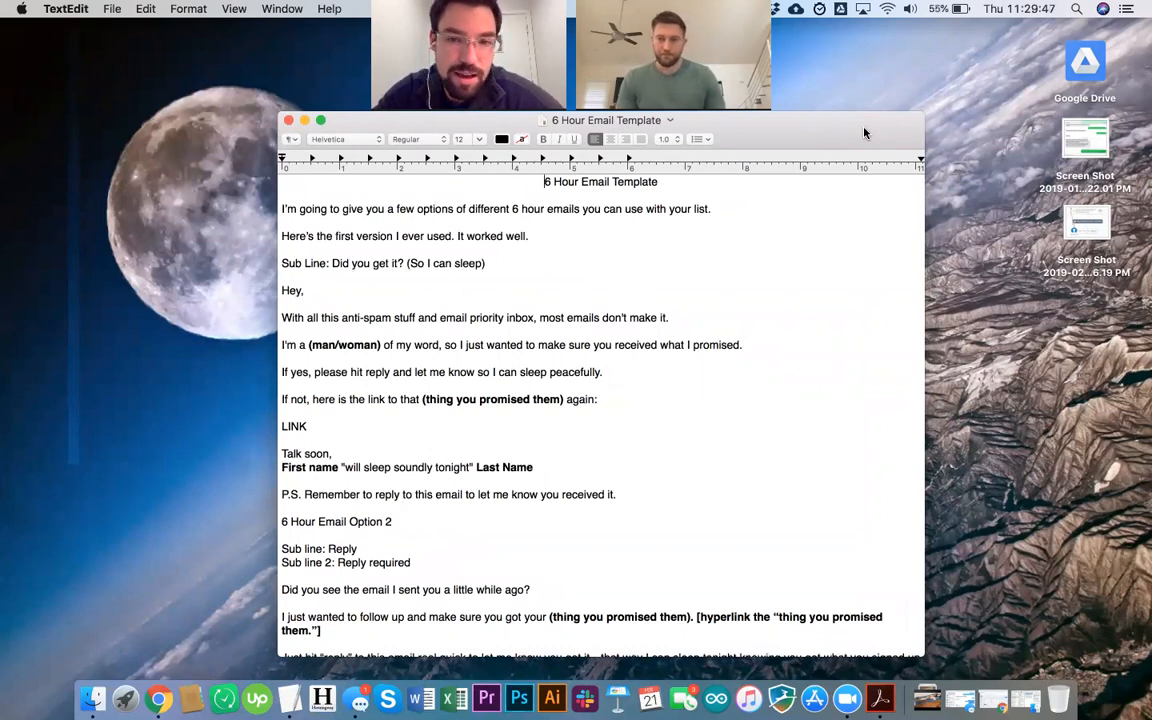
Step: Raise the 6 Hour Email Template window on the desktop, keeping the first email readable
scroll("down", 3)
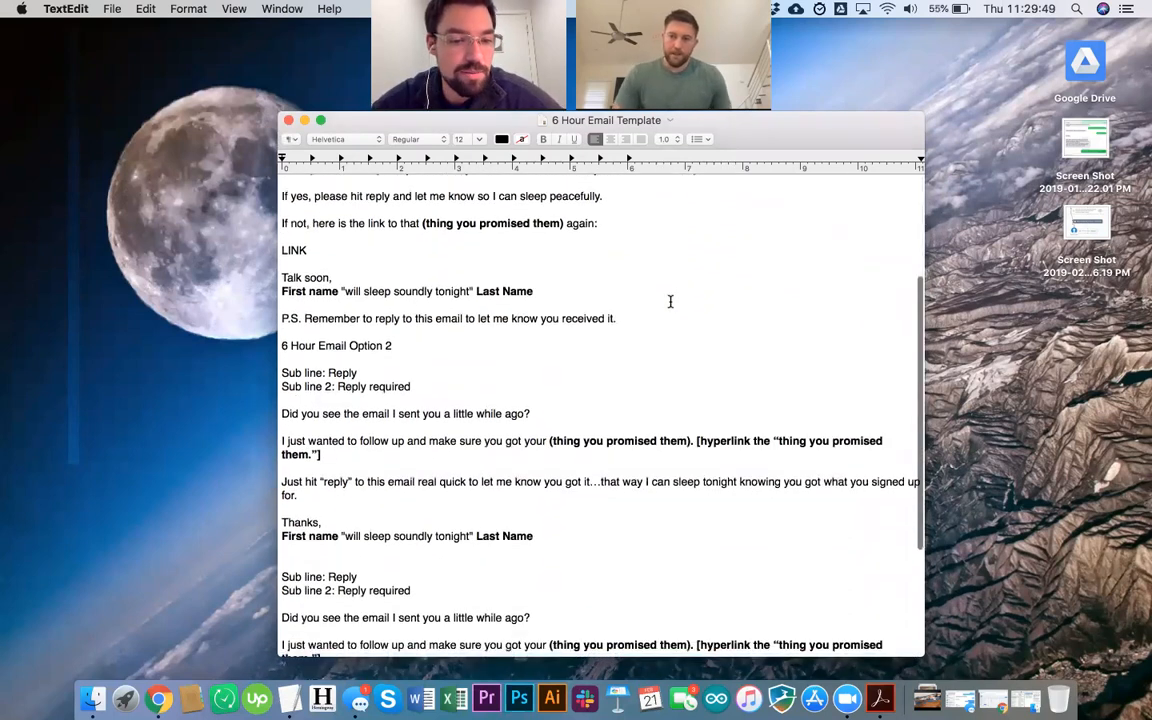
scroll("up", 3)
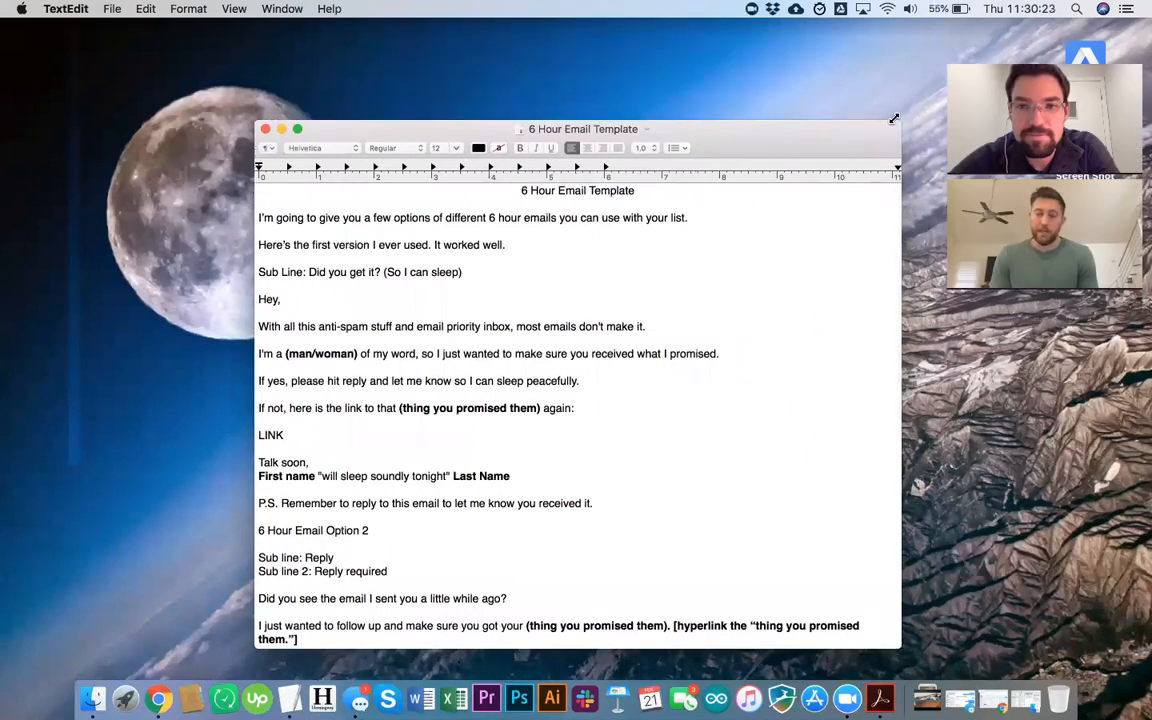
left_click_drag(582, 128, 587, 93)
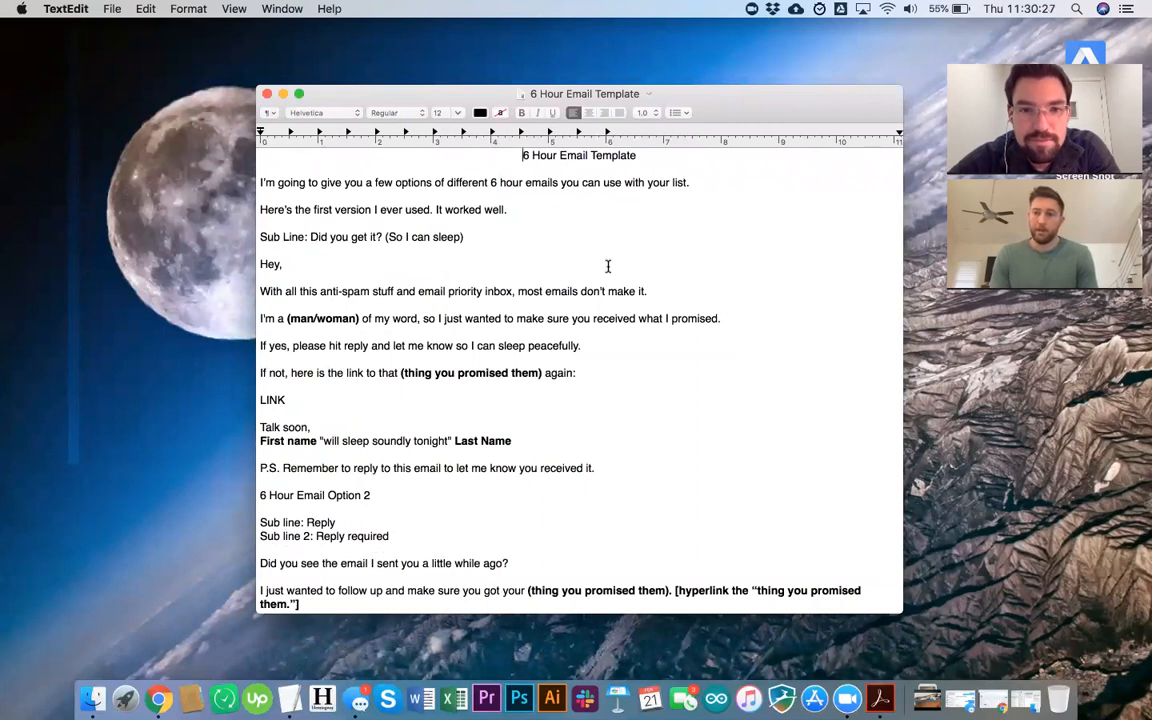
mouse_move(582, 282)
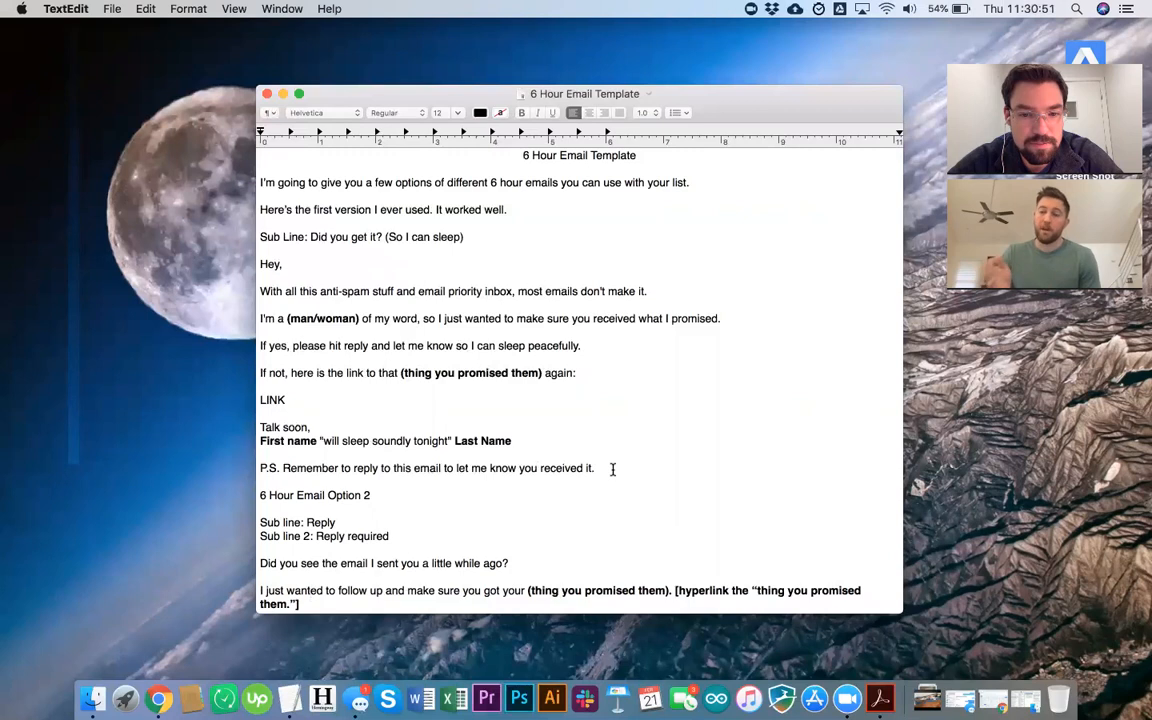
left_click_drag(260, 291, 594, 468)
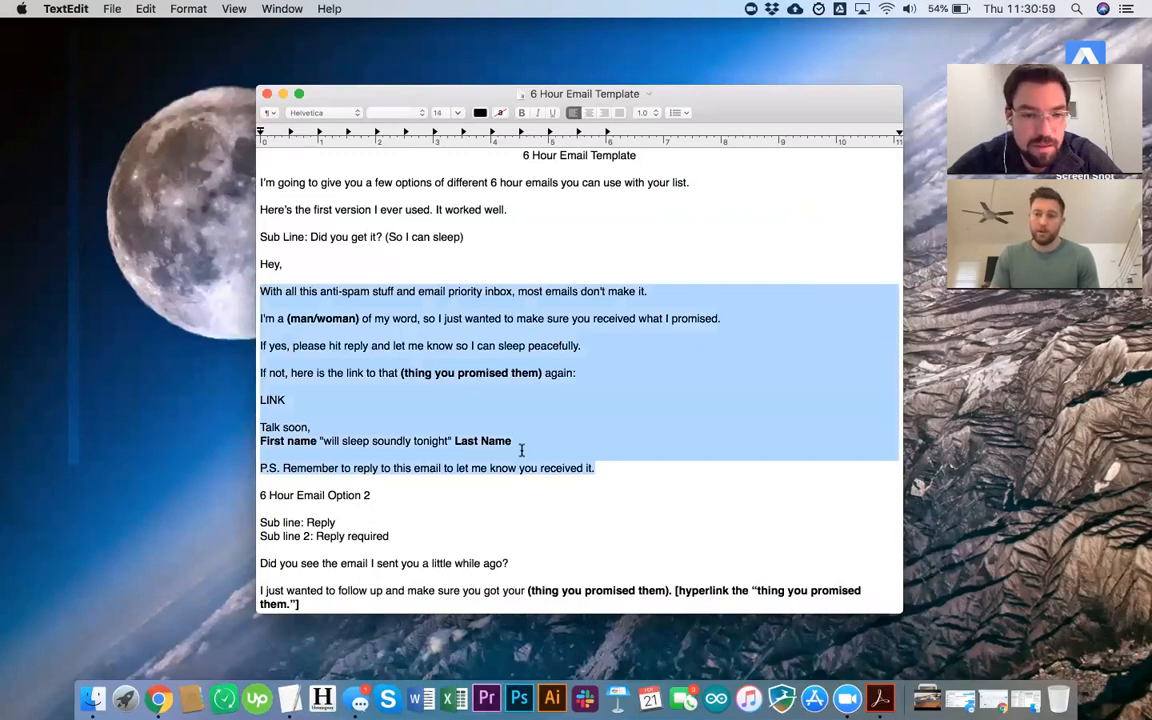
left_click(516, 238)
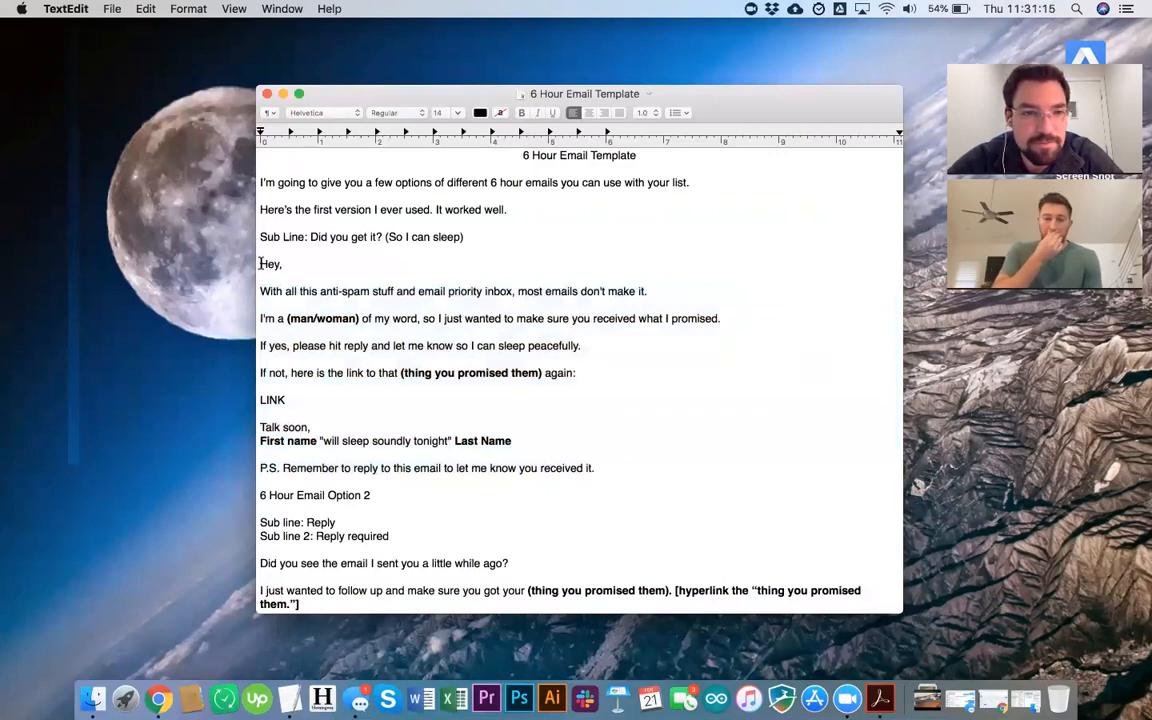
left_click(593, 467)
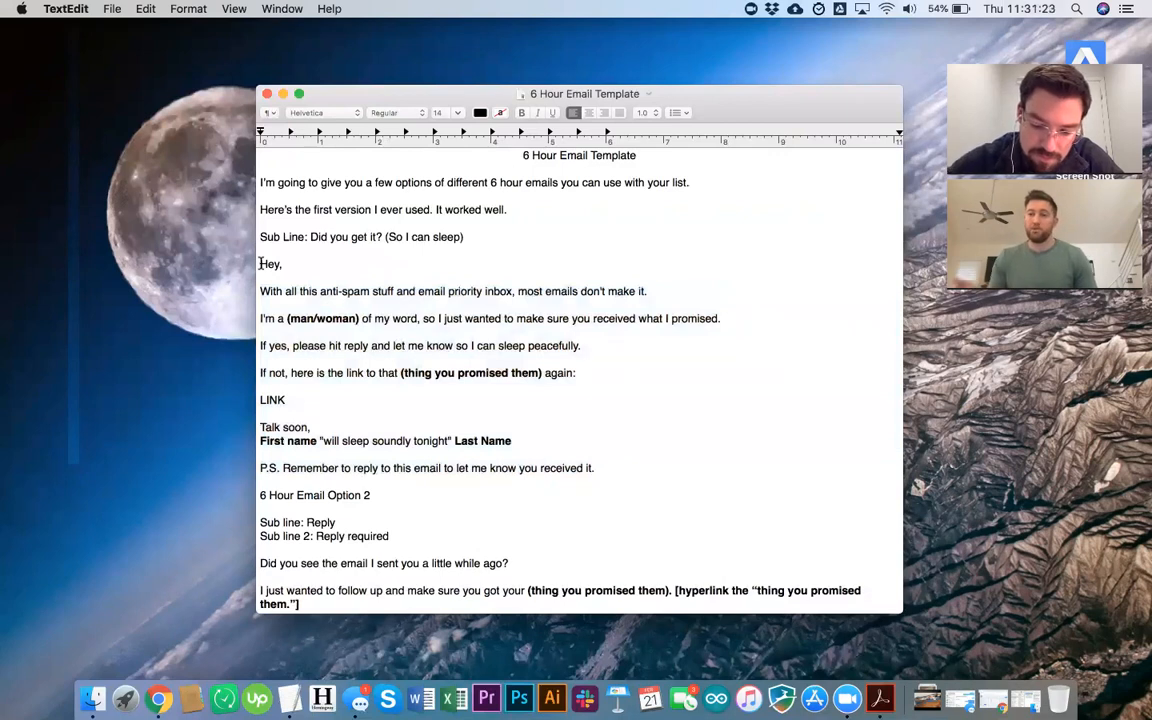
left_click(594, 468)
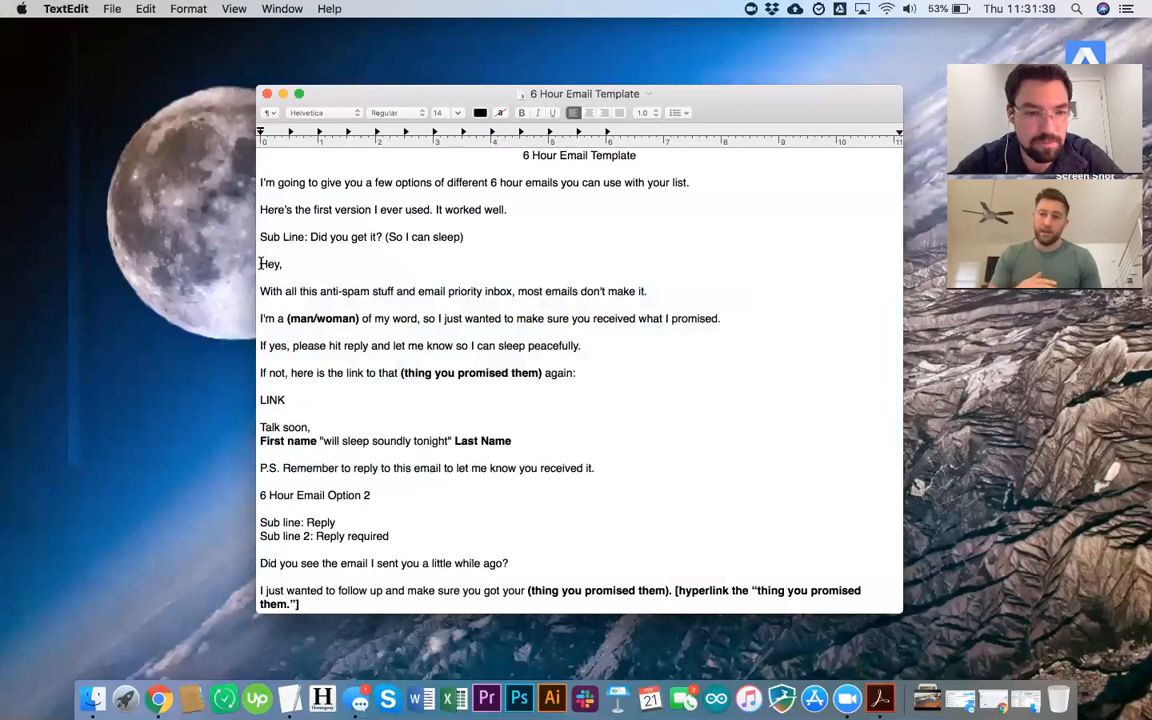
Step: Scroll past Option 2's ending to the third email's quick question
scroll("down", 3)
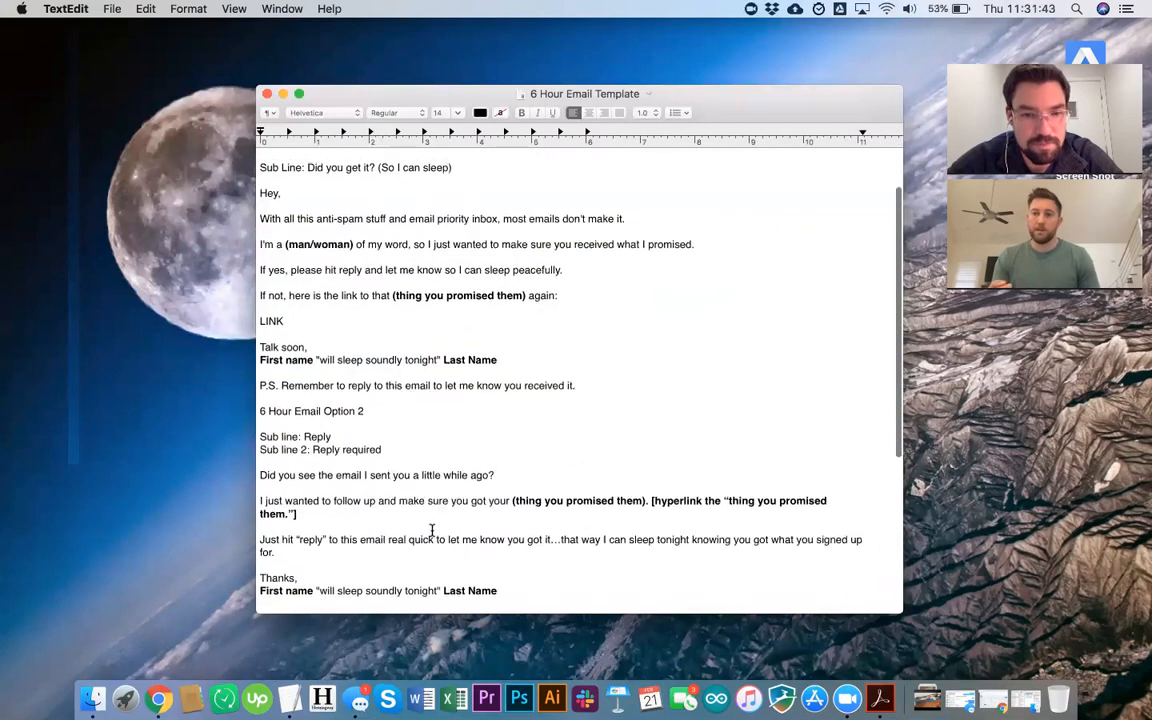
scroll("up", 3)
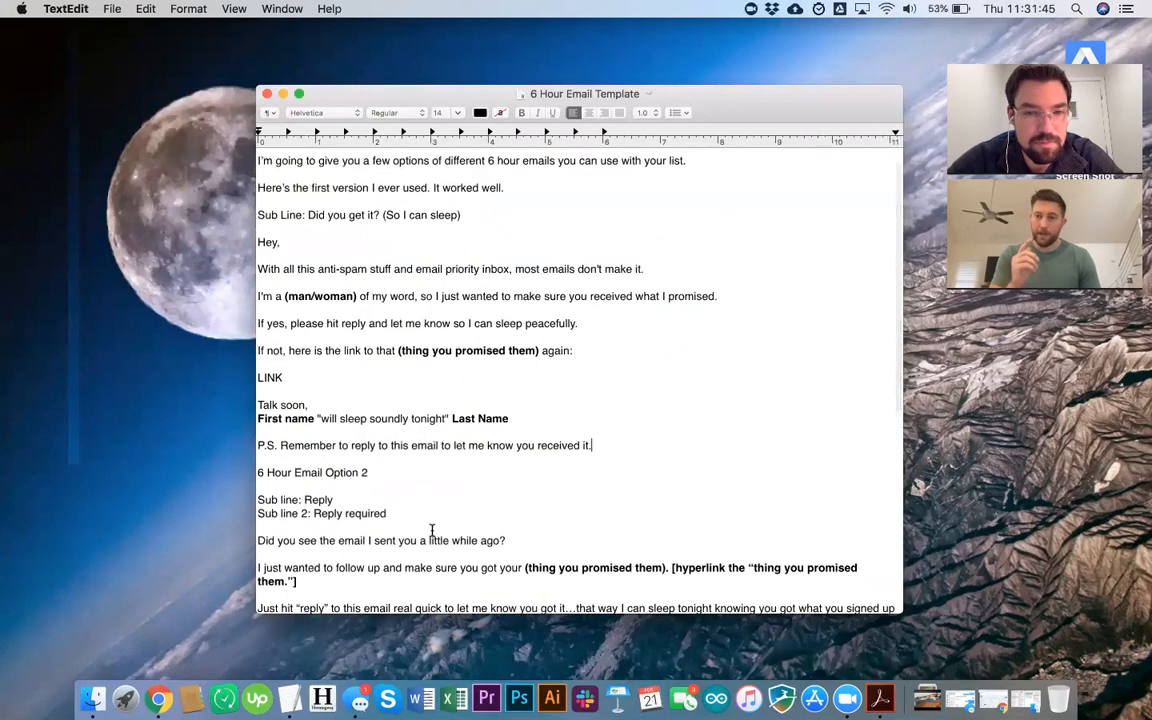
scroll("up", 3)
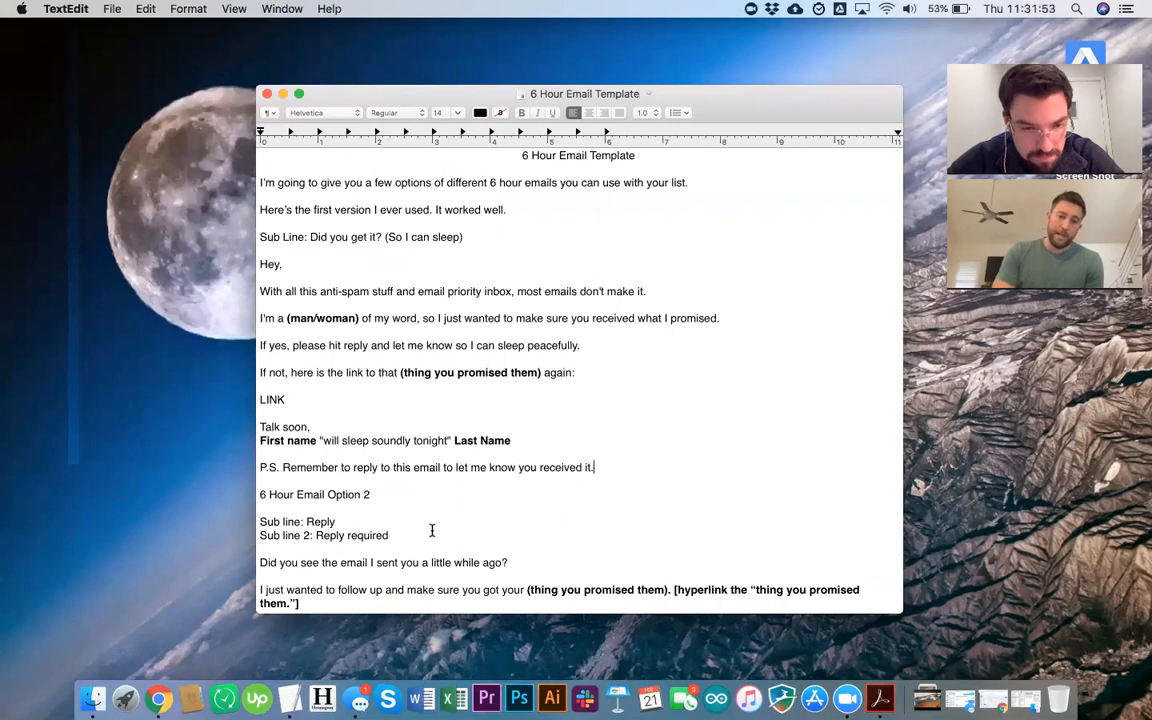
scroll("down", 3)
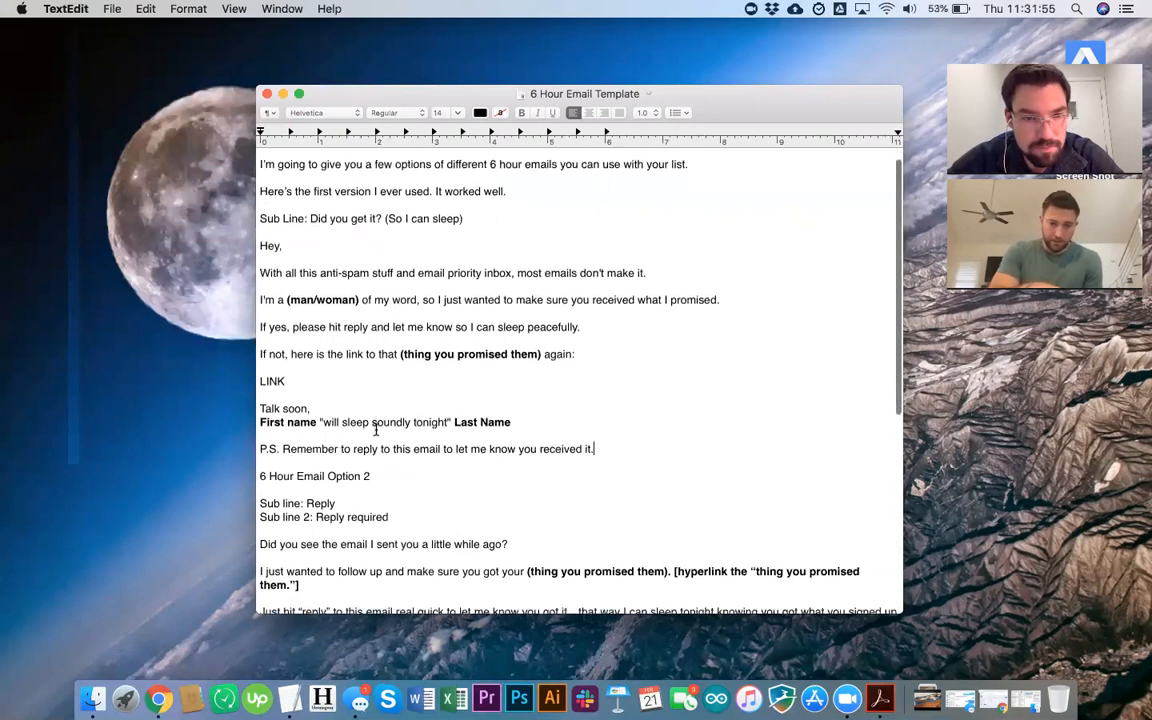
scroll("down", 3)
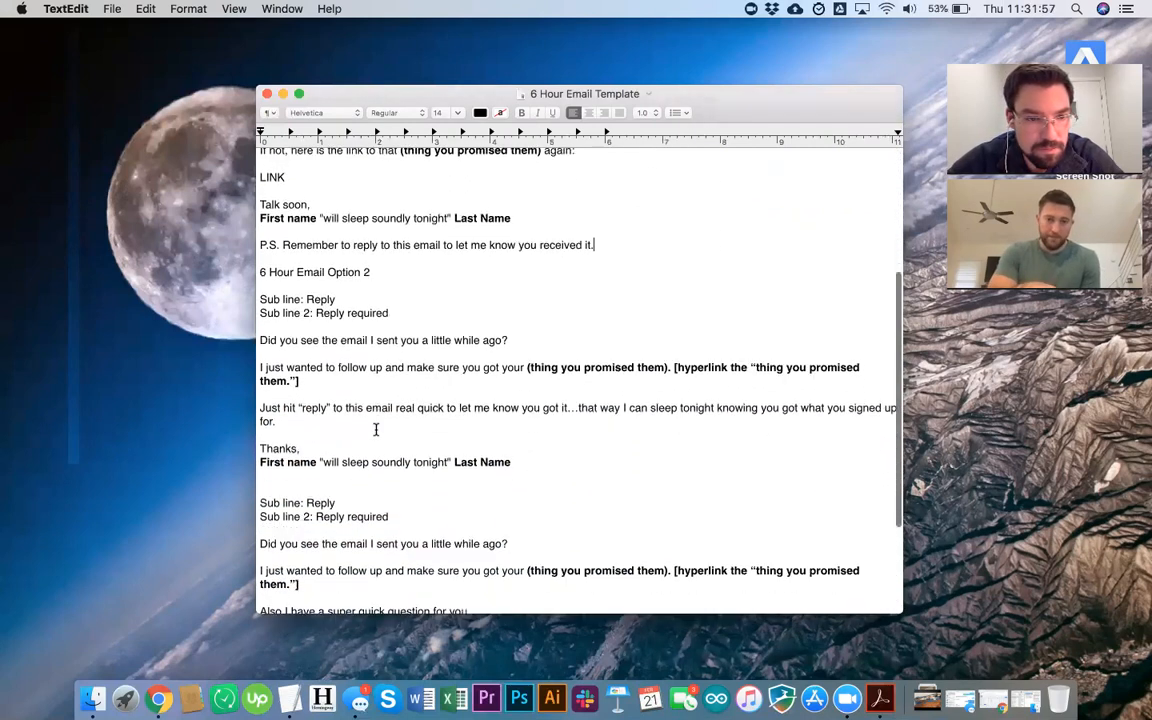
scroll("down", 3)
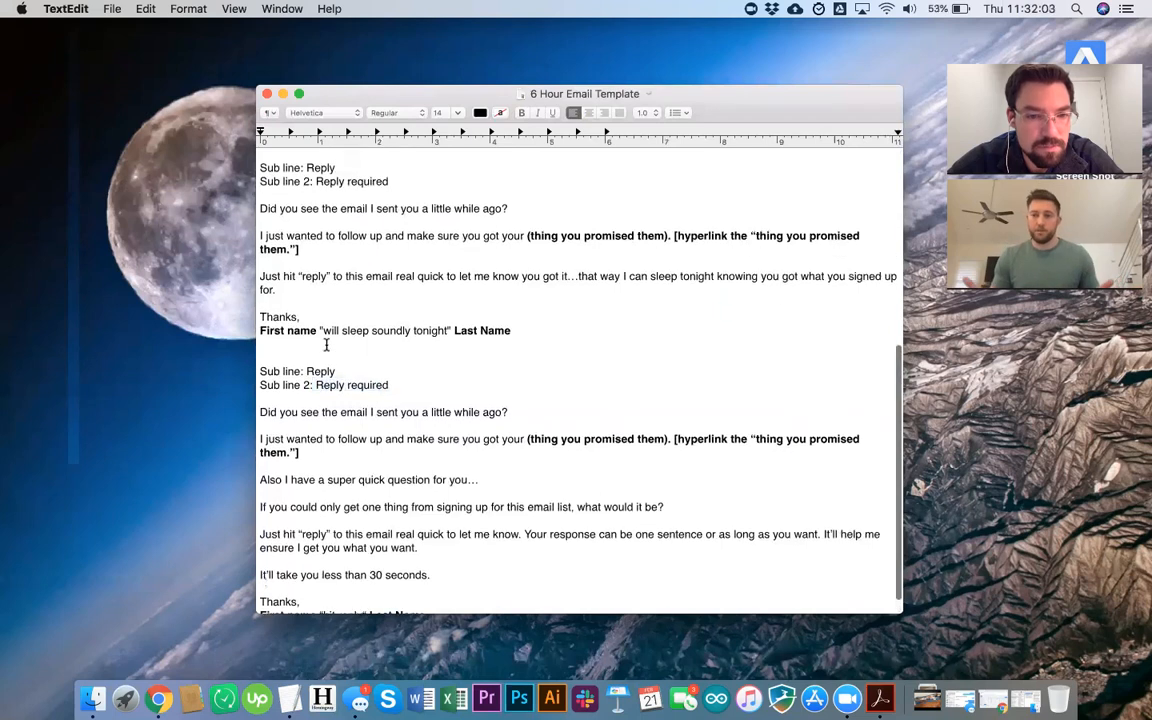
scroll("down", 3)
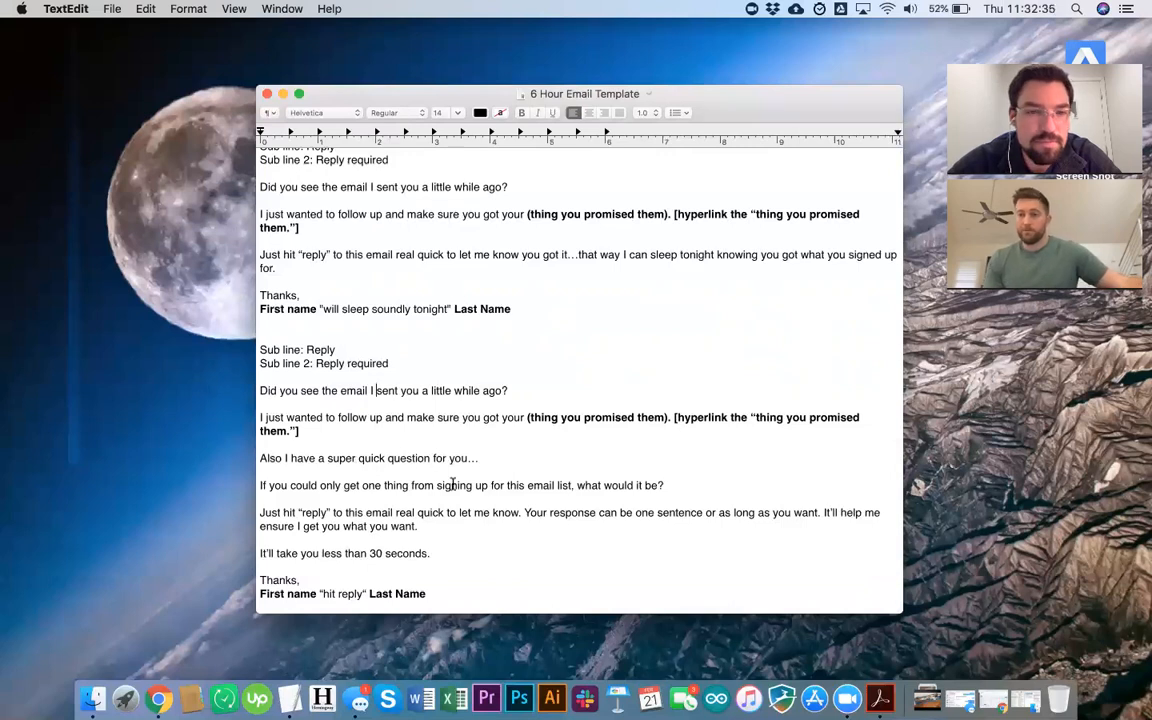
Step: Bring the 6 Hour Email Option 2 heading back into view above the third email
scroll("up", 3)
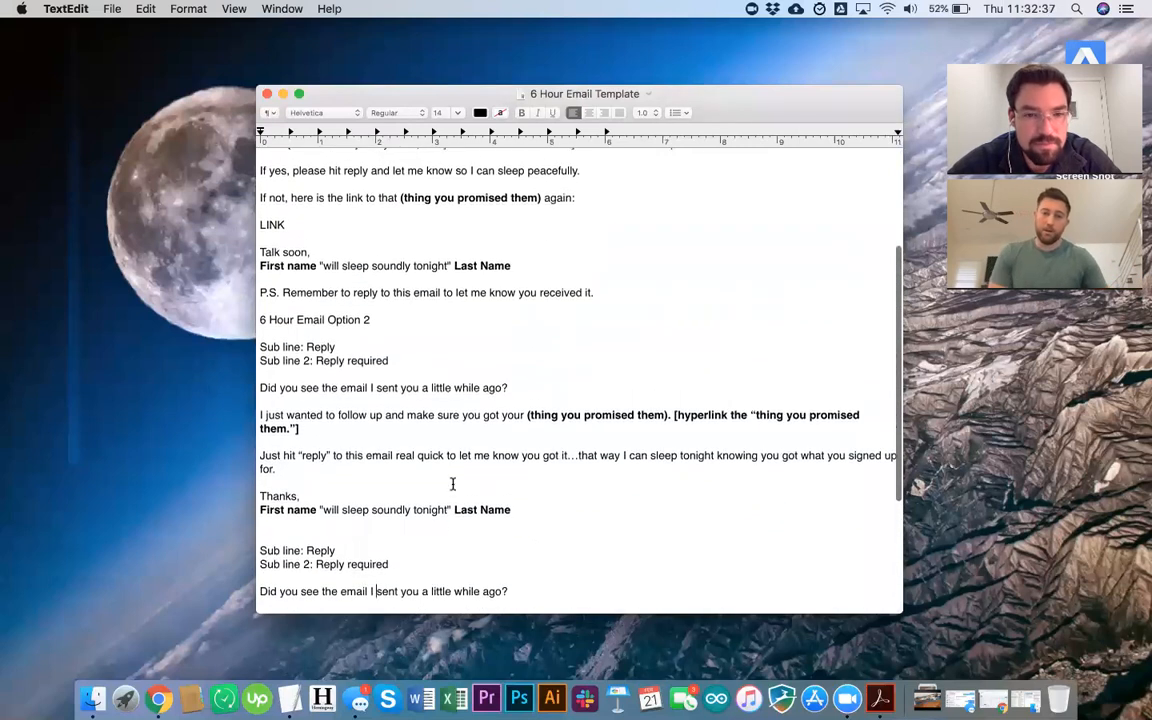
scroll("down", 3)
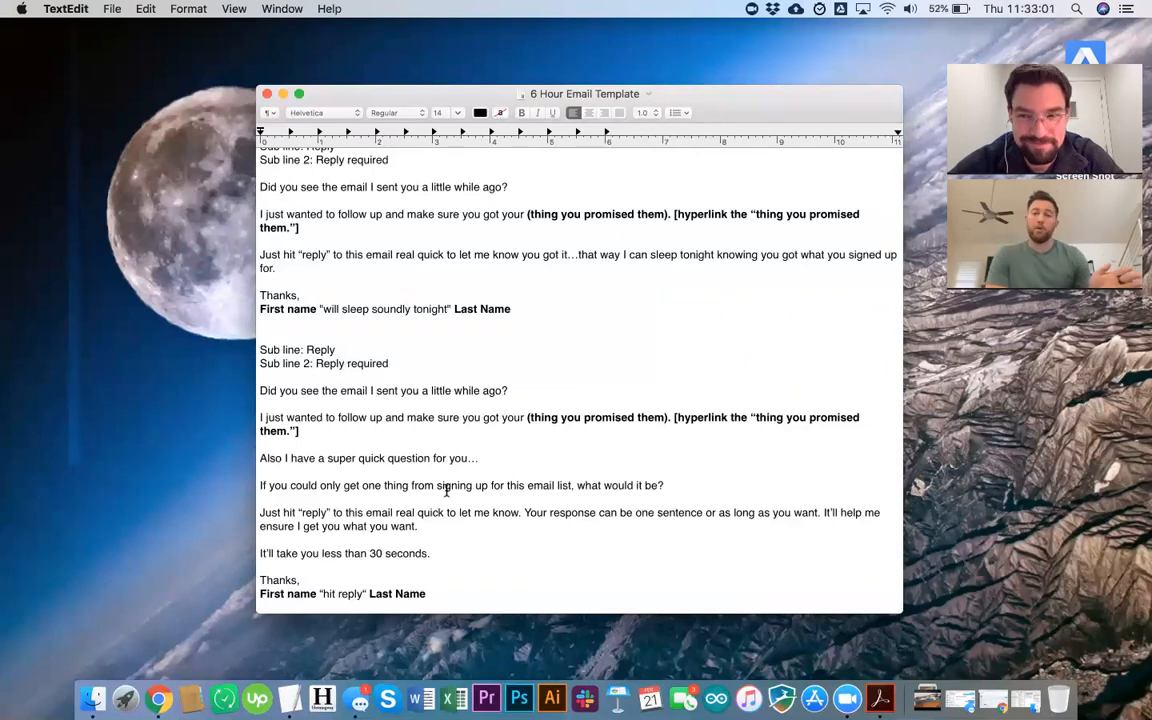
left_click(377, 390)
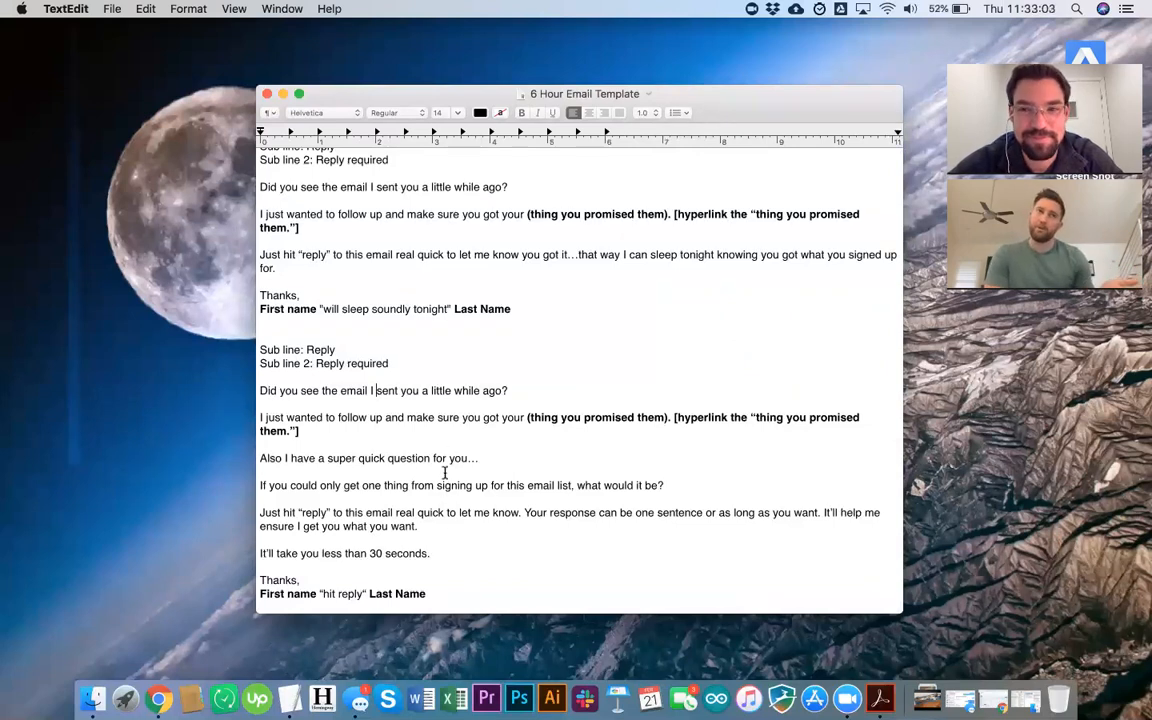
mouse_move(495, 485)
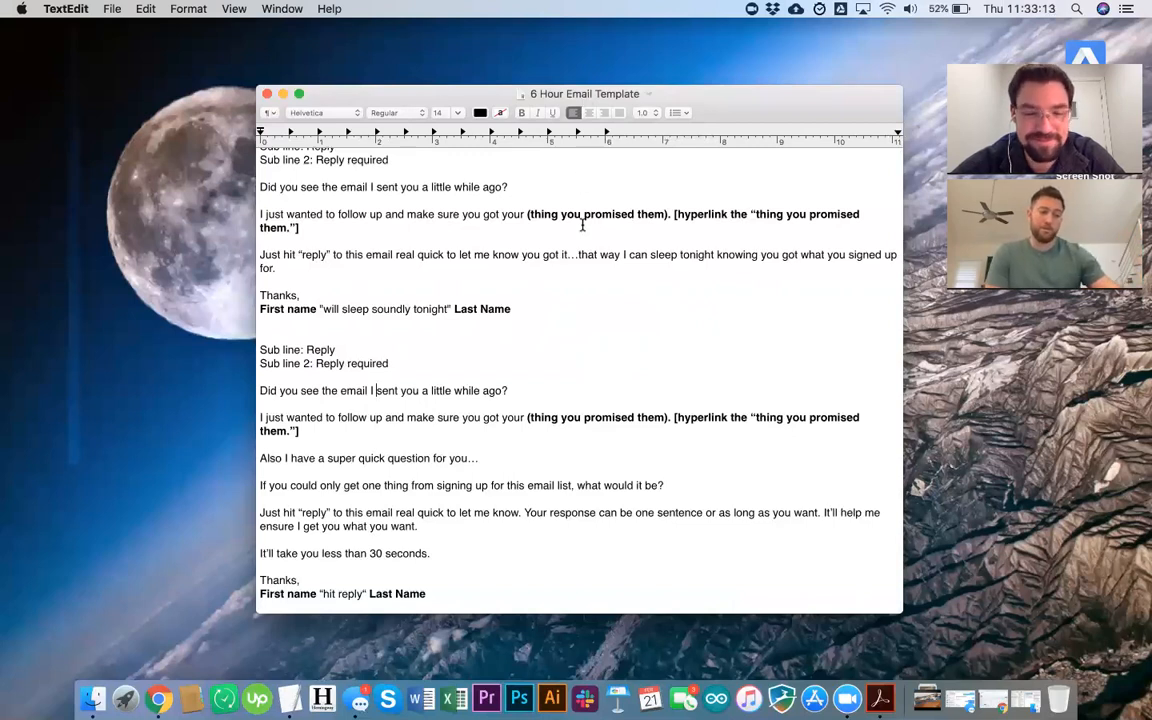
scroll("up", 3)
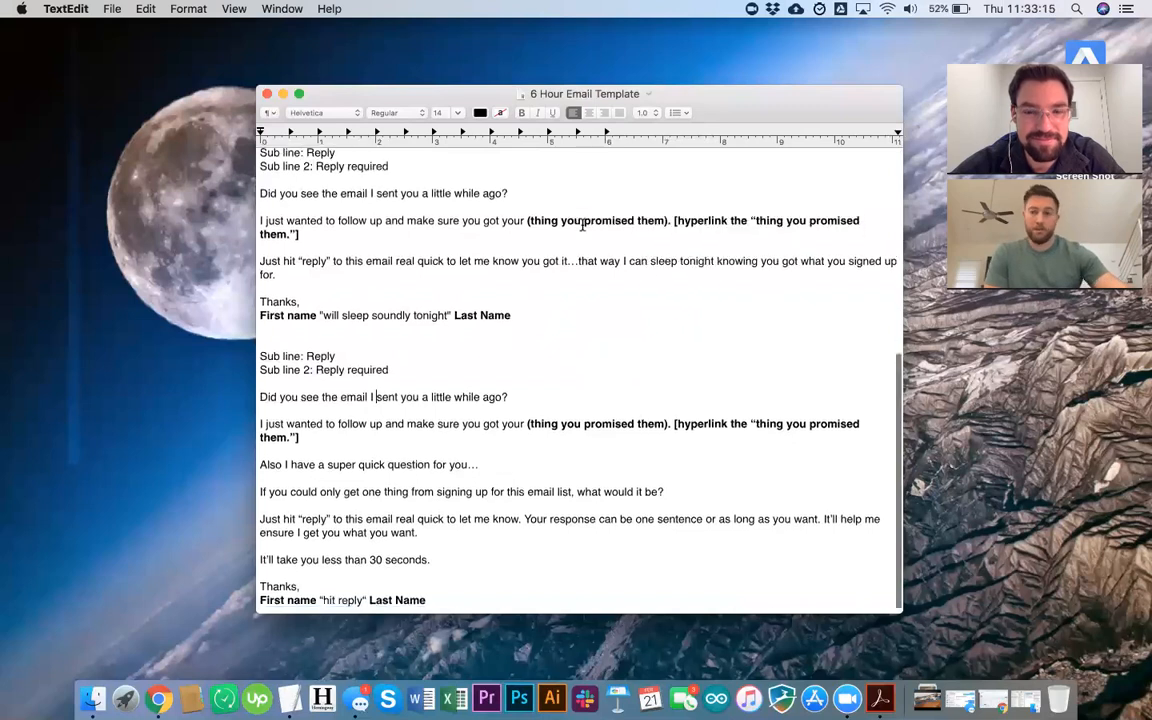
scroll("up", 3)
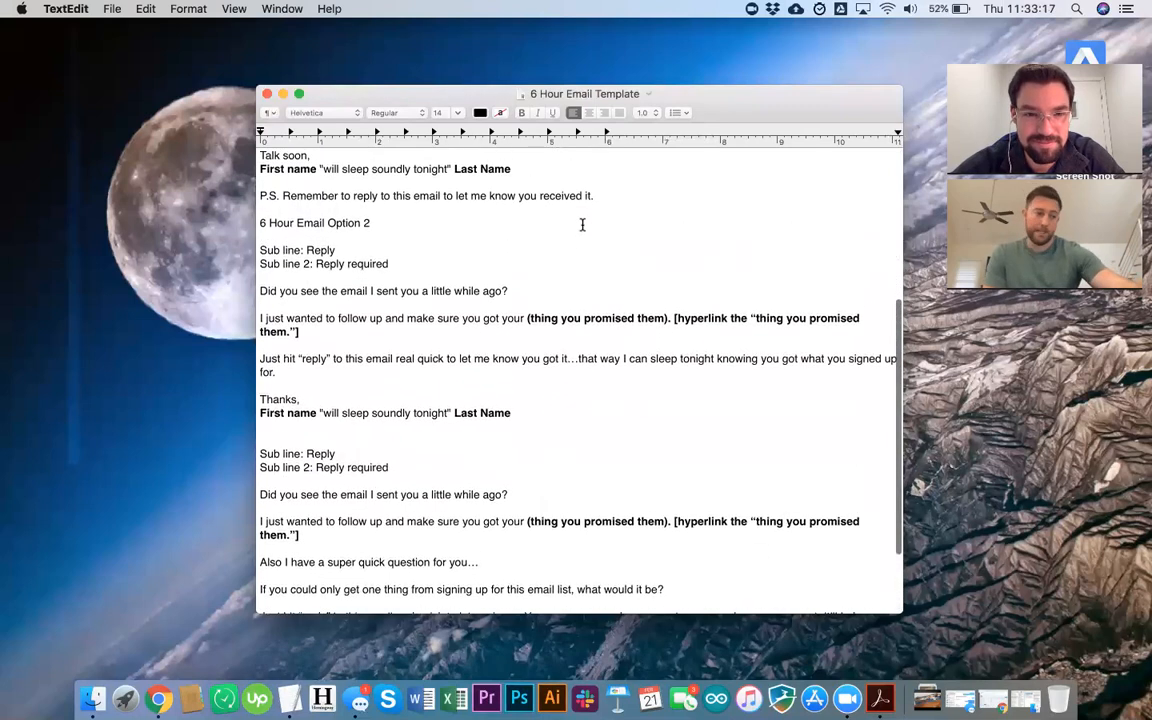
Step: Return to the top of the template, showing the intro and full first email
scroll("up", 3)
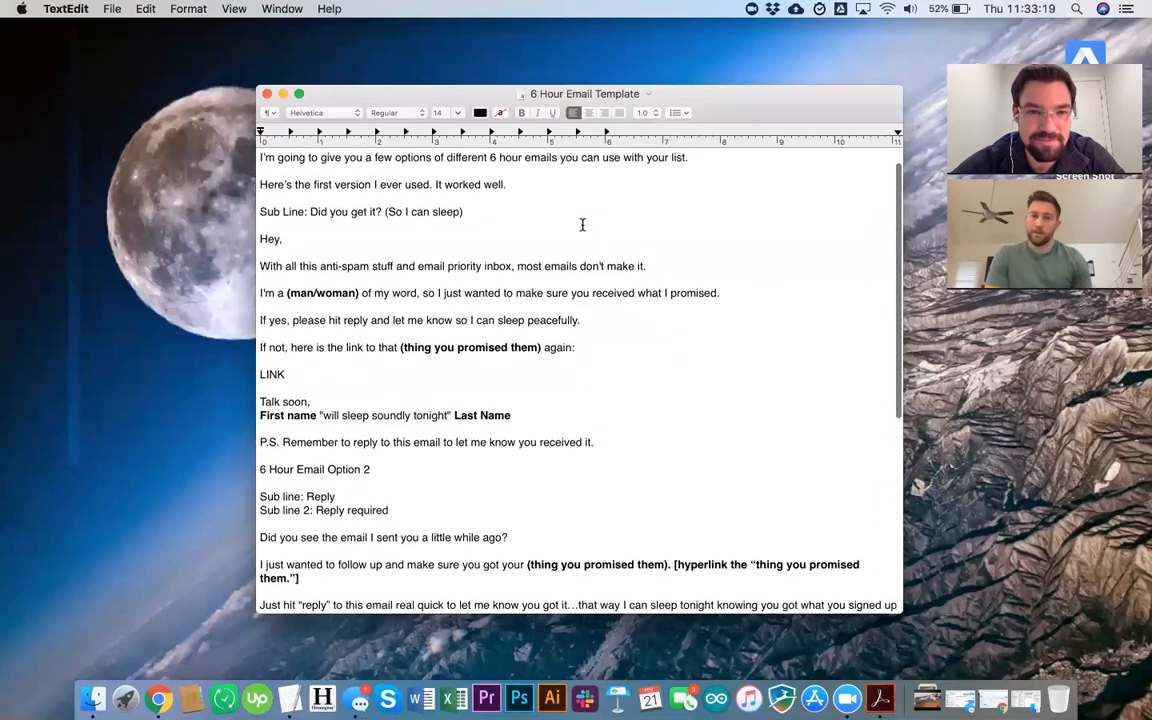
scroll("up", 3)
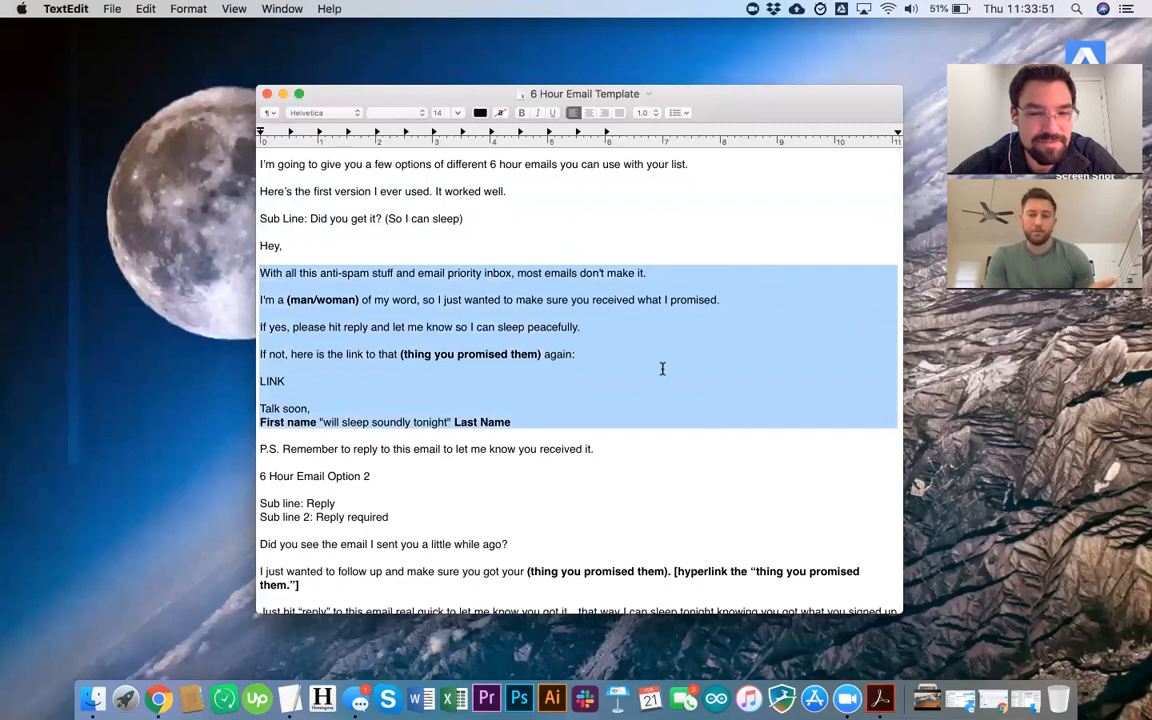
mouse_move(635, 358)
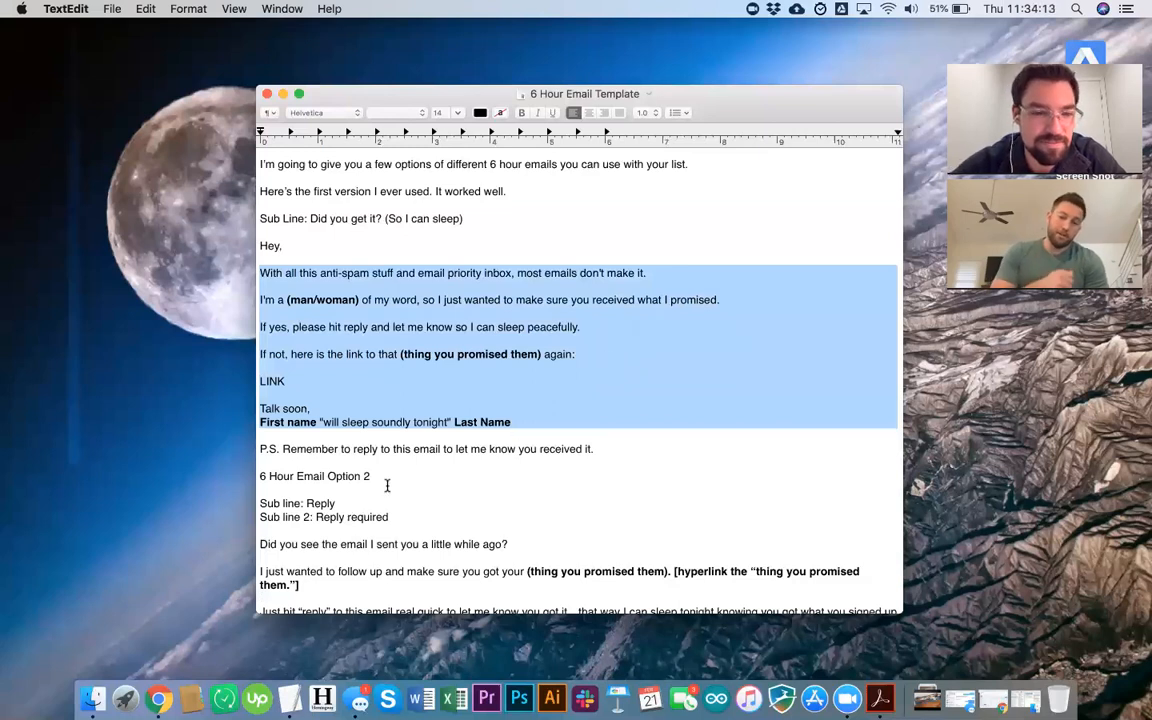
Step: Clear the P.S. line highlight and scroll down to the third email option
scroll("down", 3)
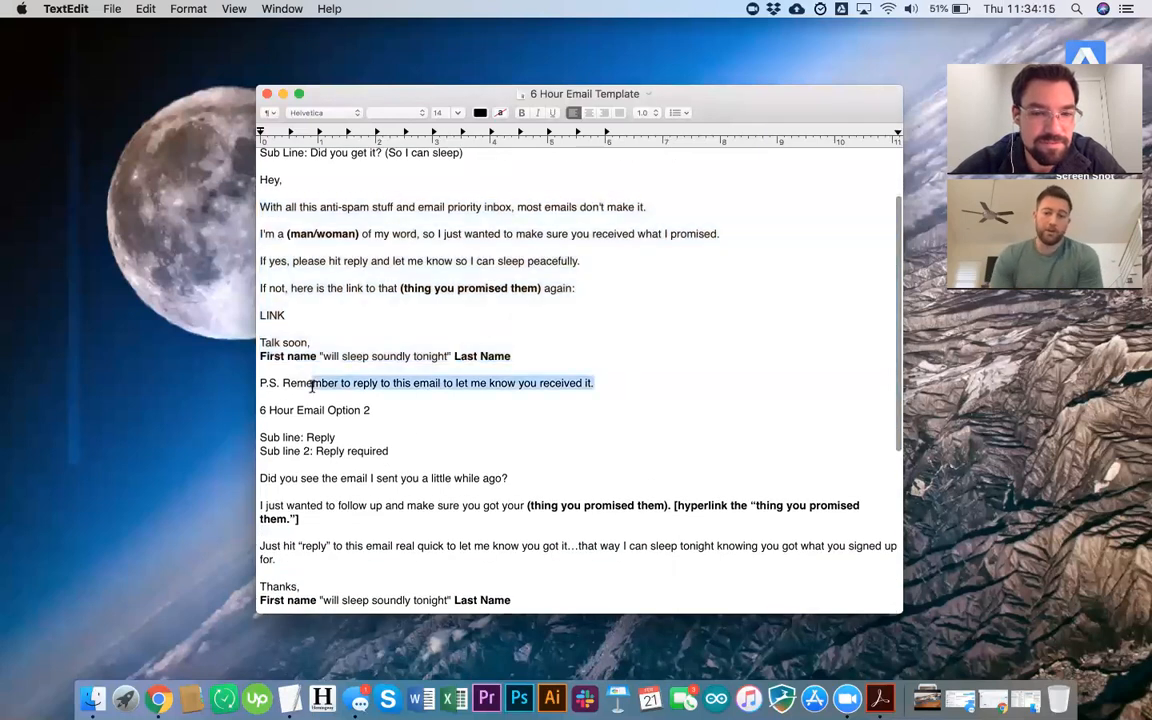
left_click(411, 505)
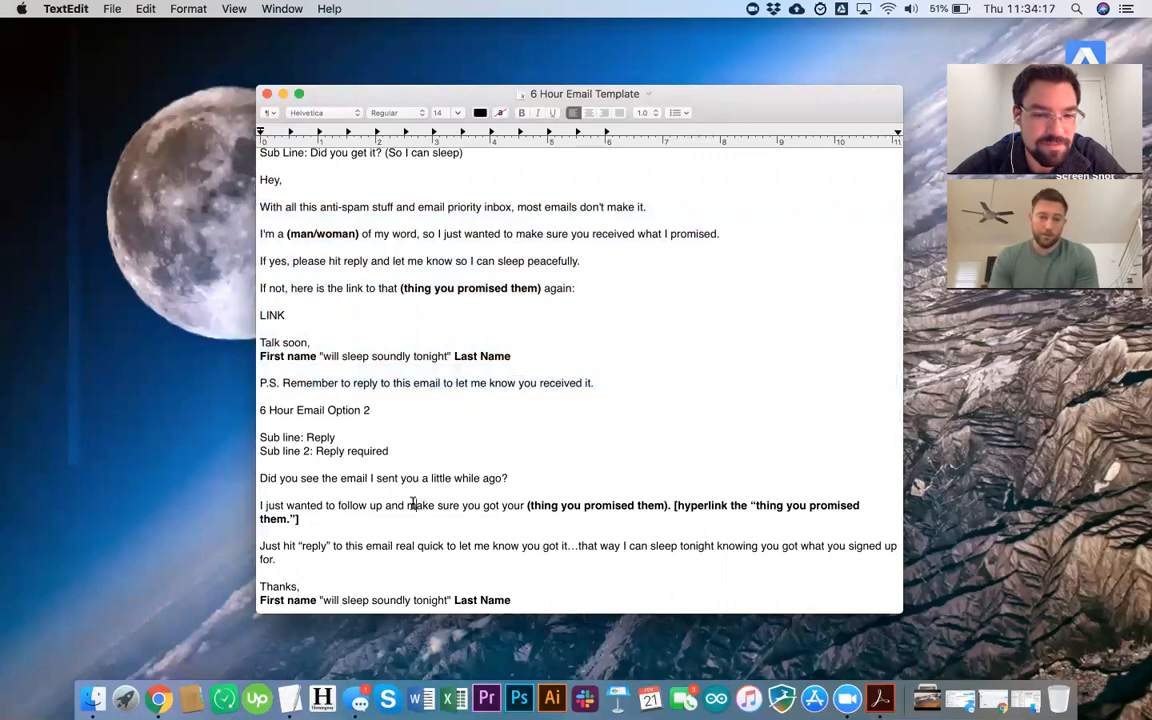
scroll("down", 3)
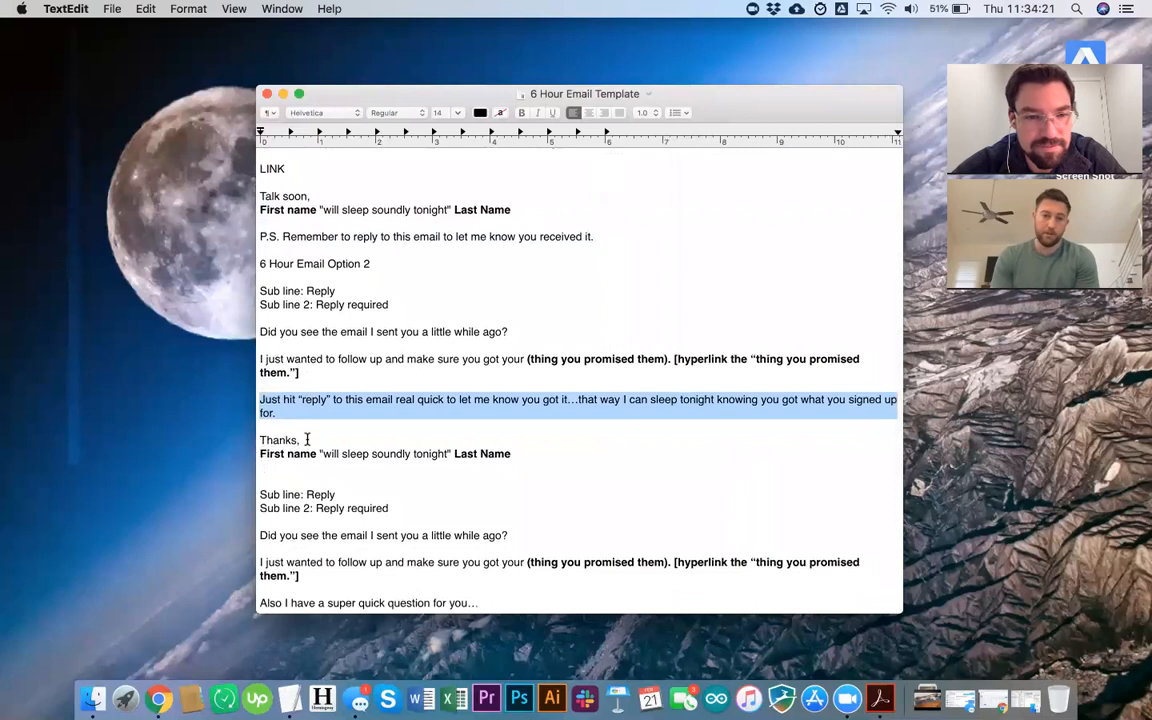
scroll("down", 3)
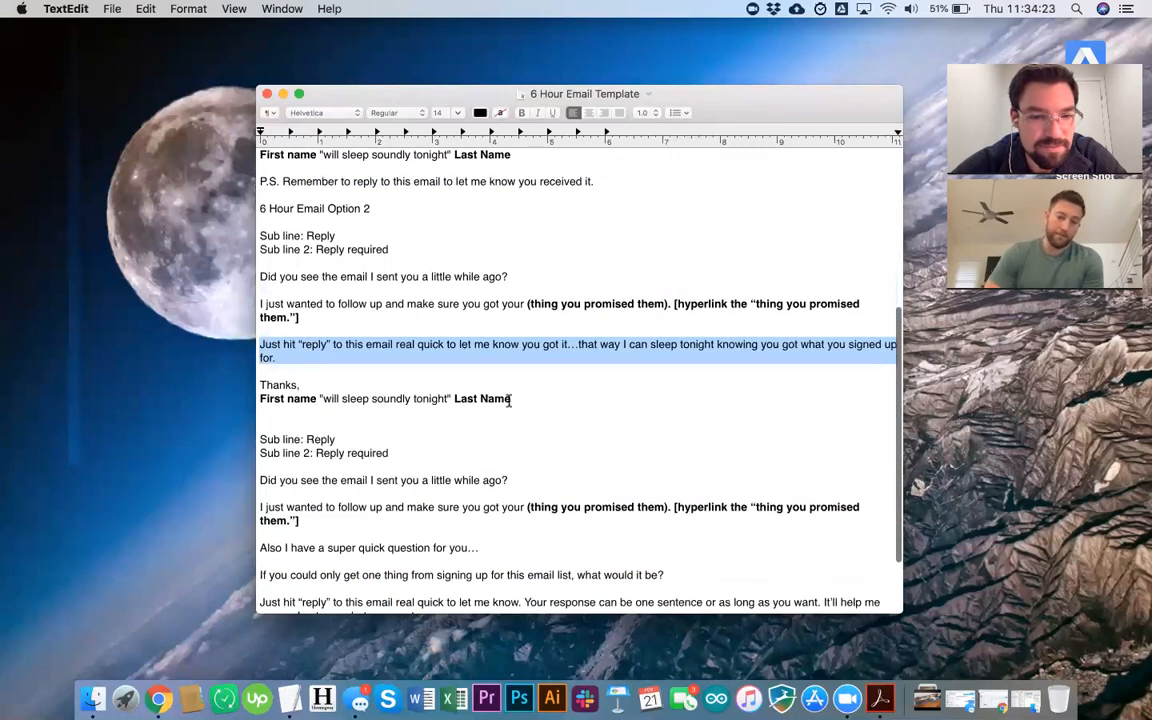
scroll("down", 3)
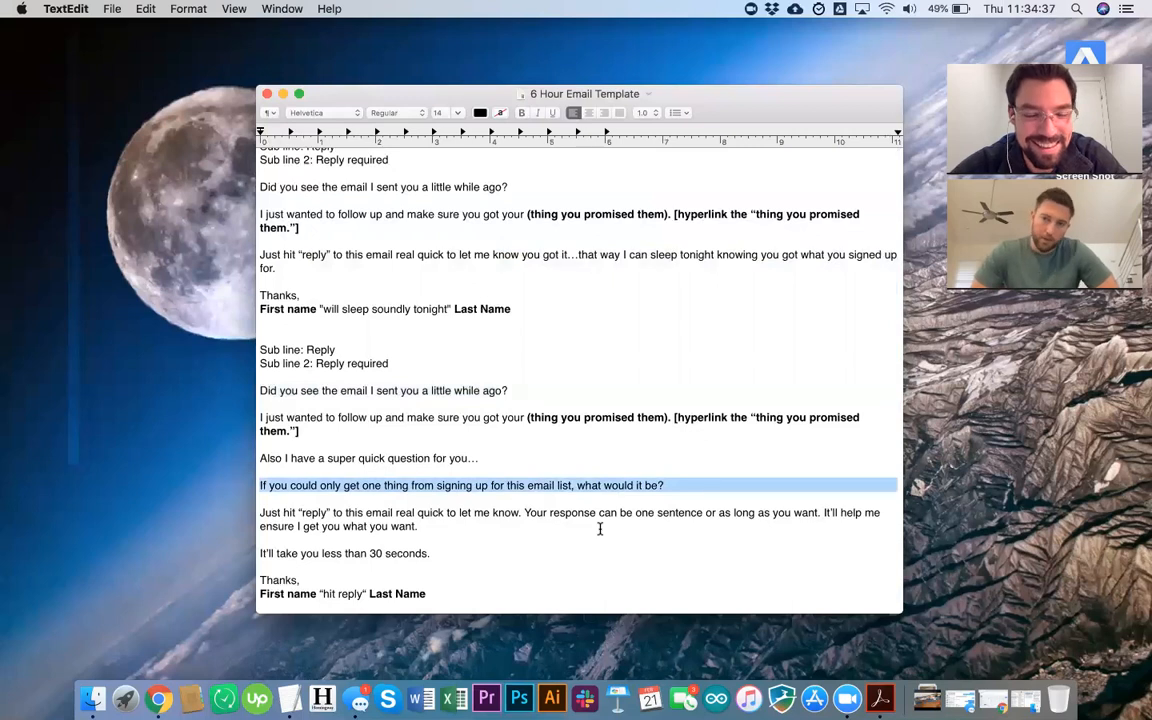
mouse_move(630, 575)
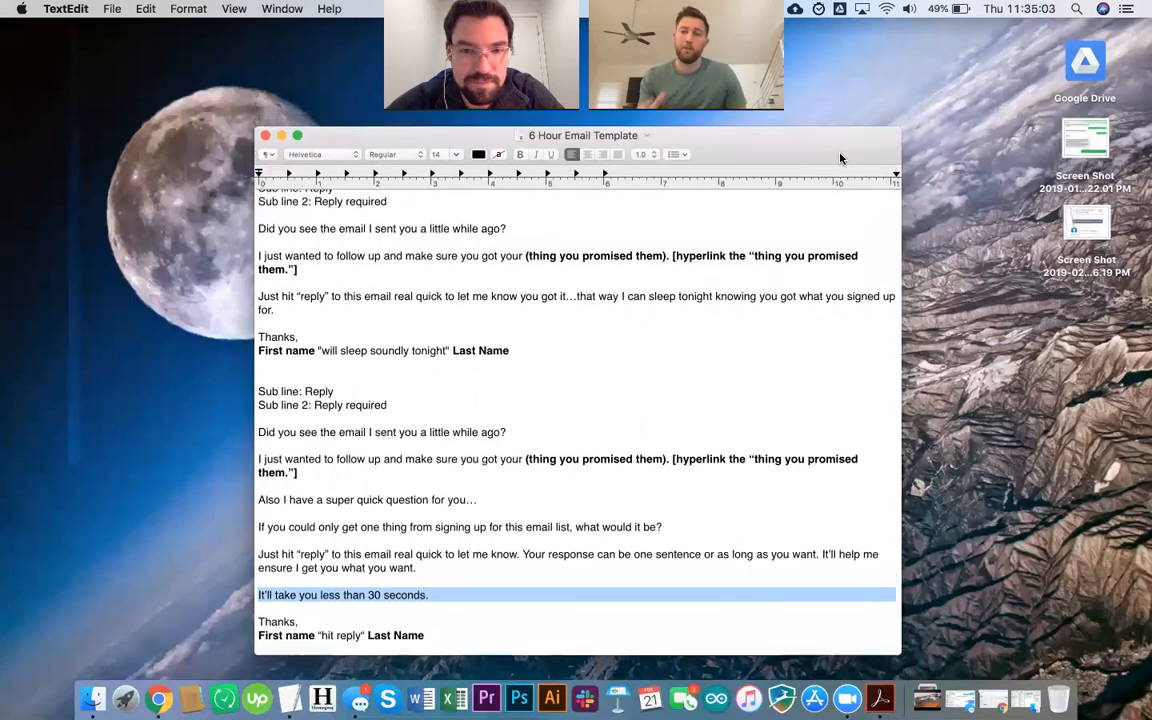
Step: Deselect the highlighted text in the third email option
left_click(430, 595)
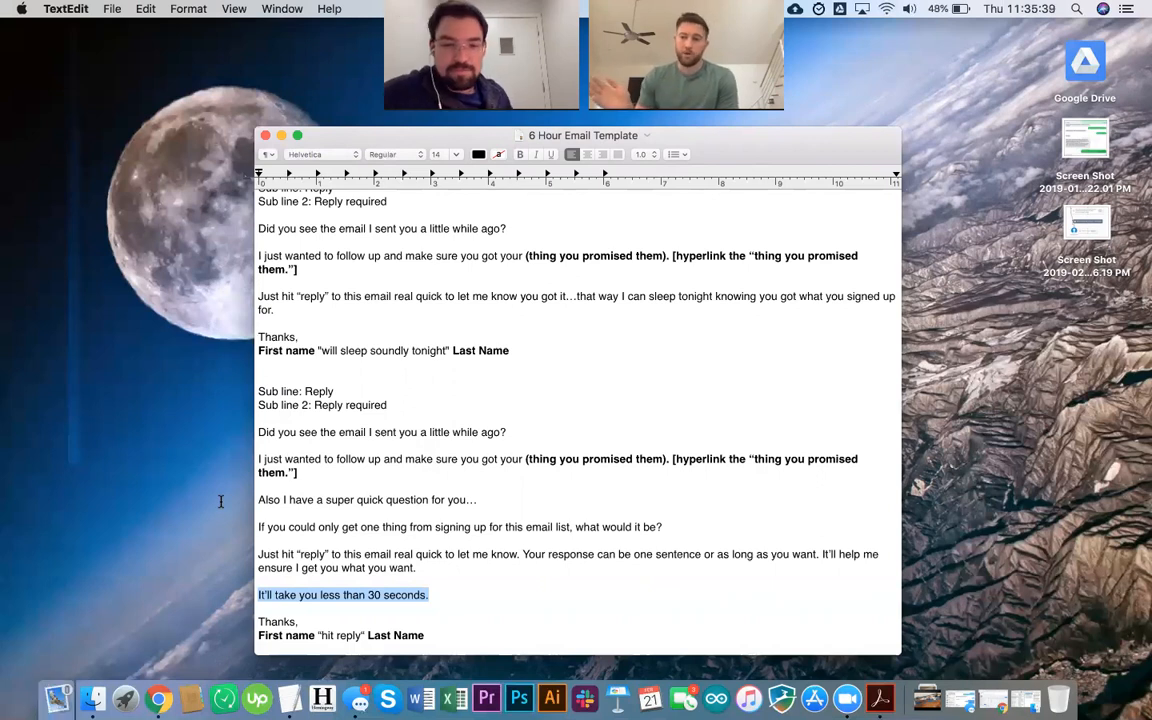
mouse_move(720, 119)
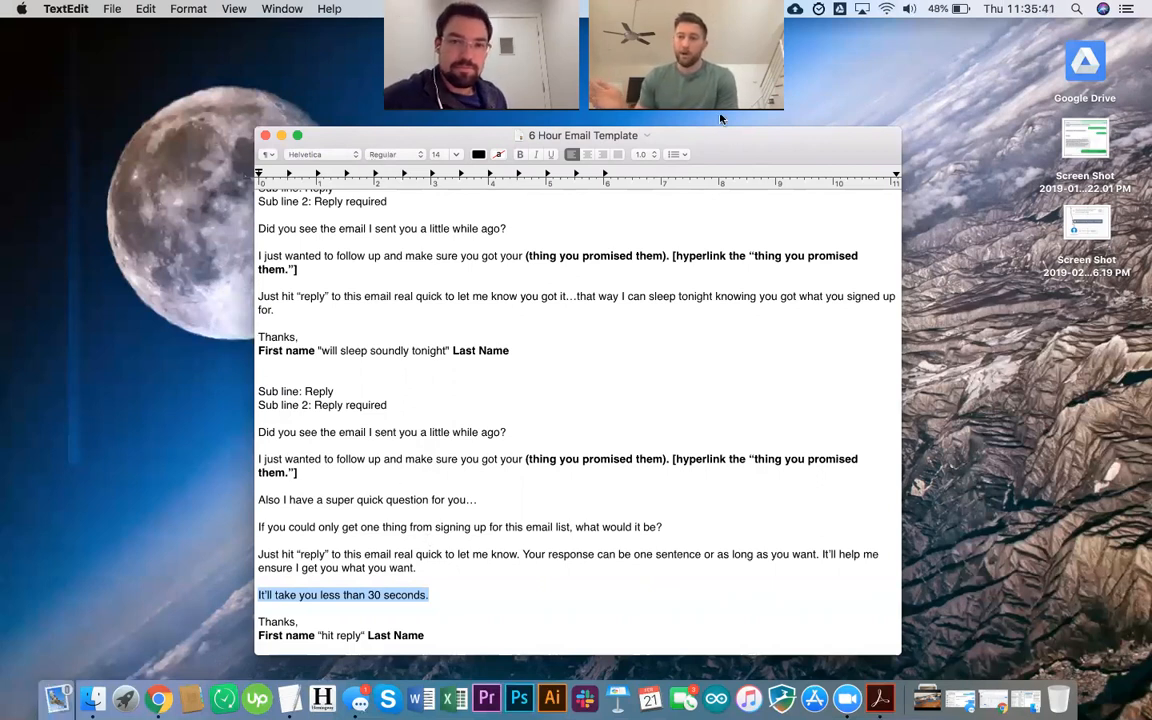
mouse_move(740, 142)
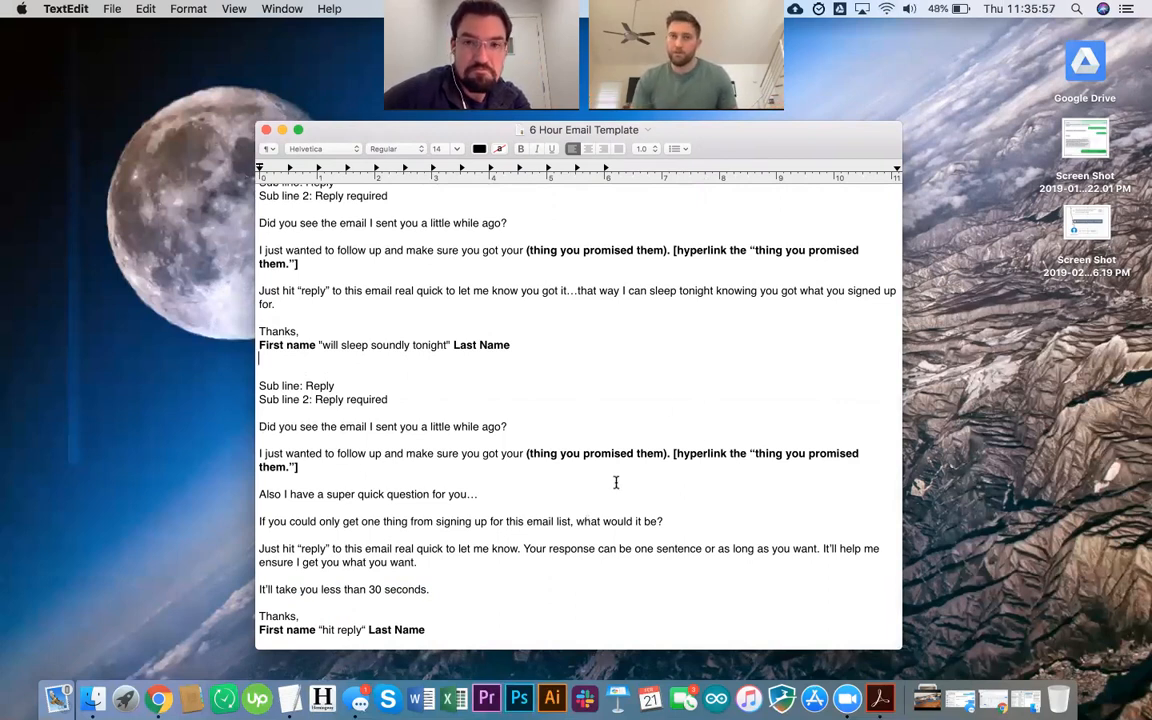
mouse_move(684, 385)
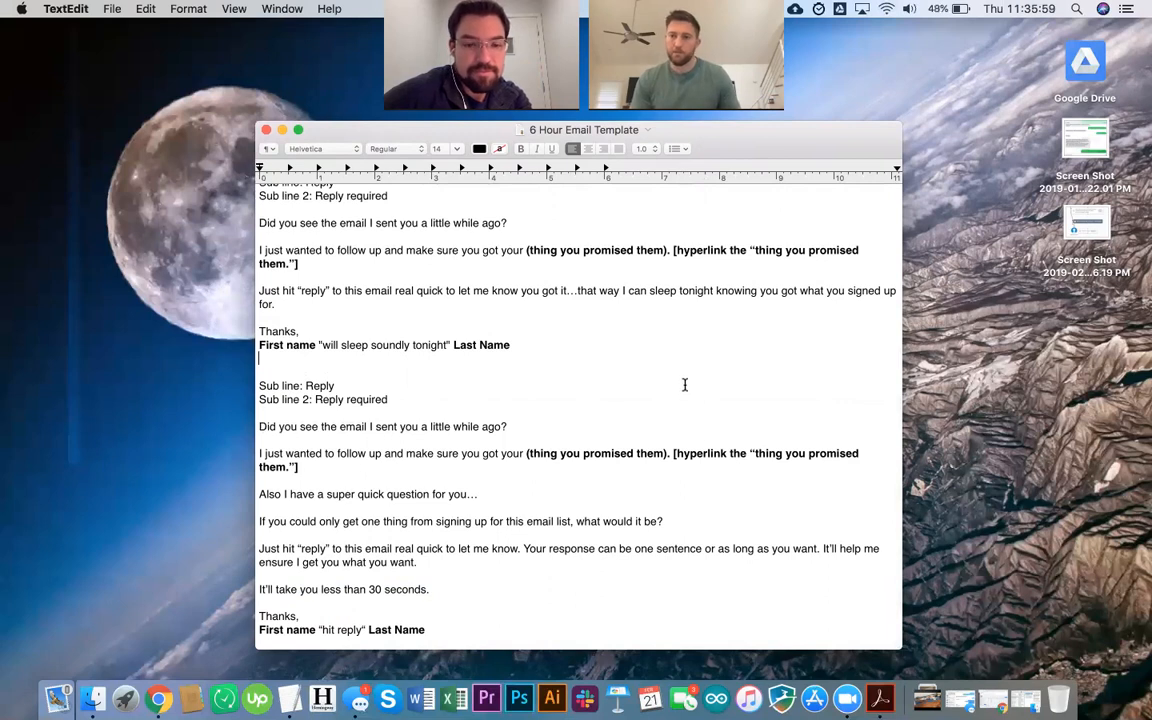
mouse_move(484, 400)
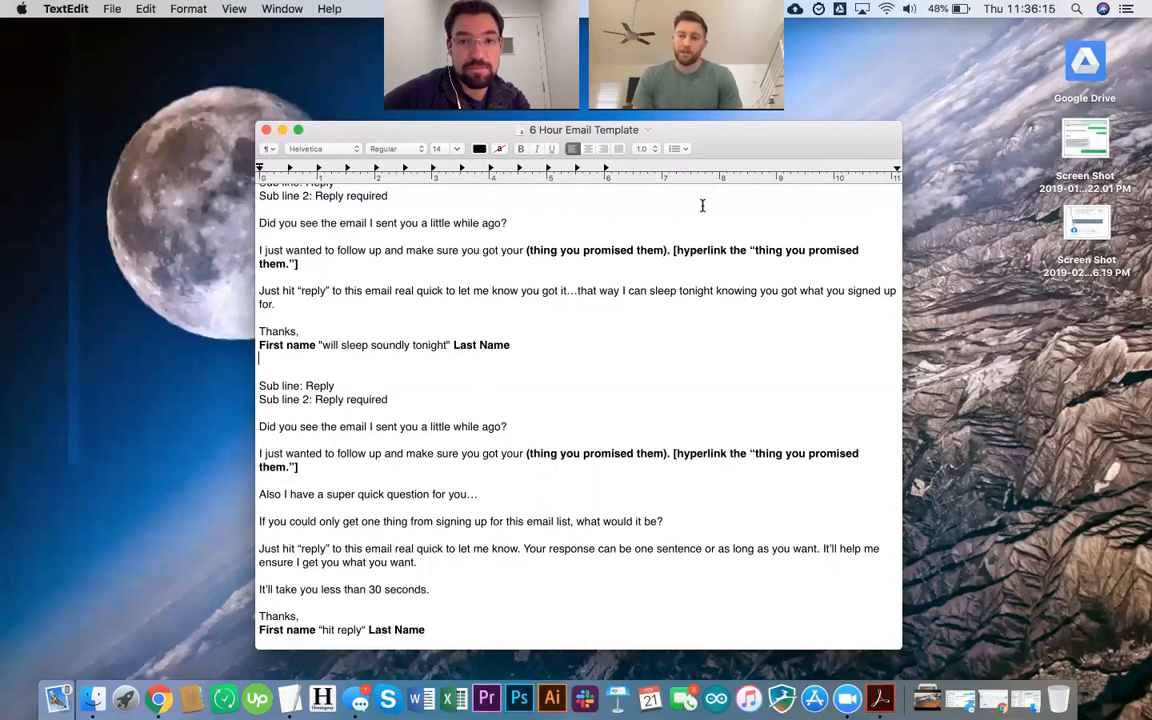
mouse_move(703, 160)
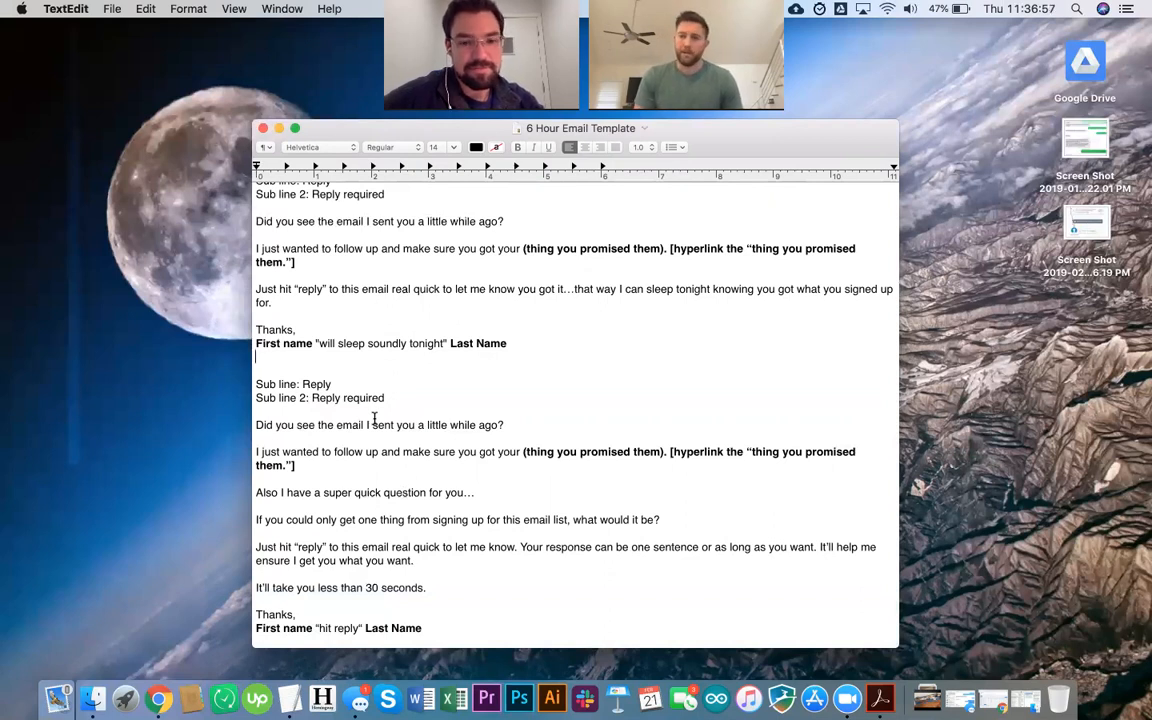
mouse_move(808, 357)
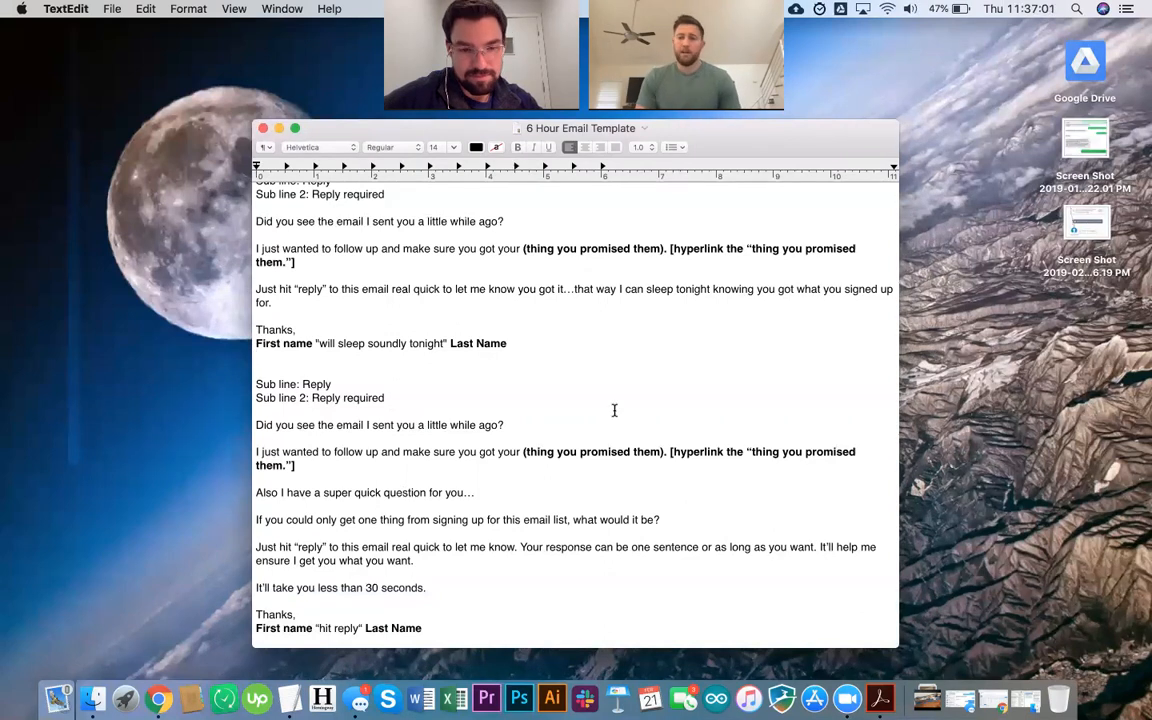
Step: Scroll up toward the document title, then back down to Option 2
scroll("up", 3)
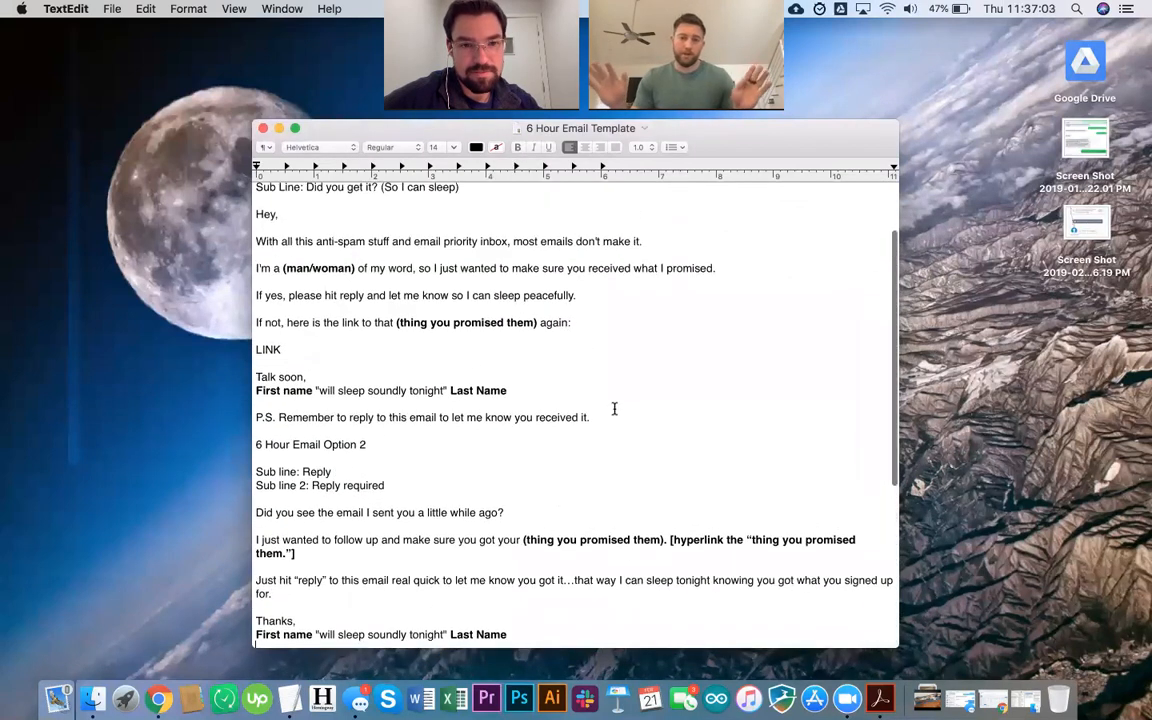
scroll("up", 3)
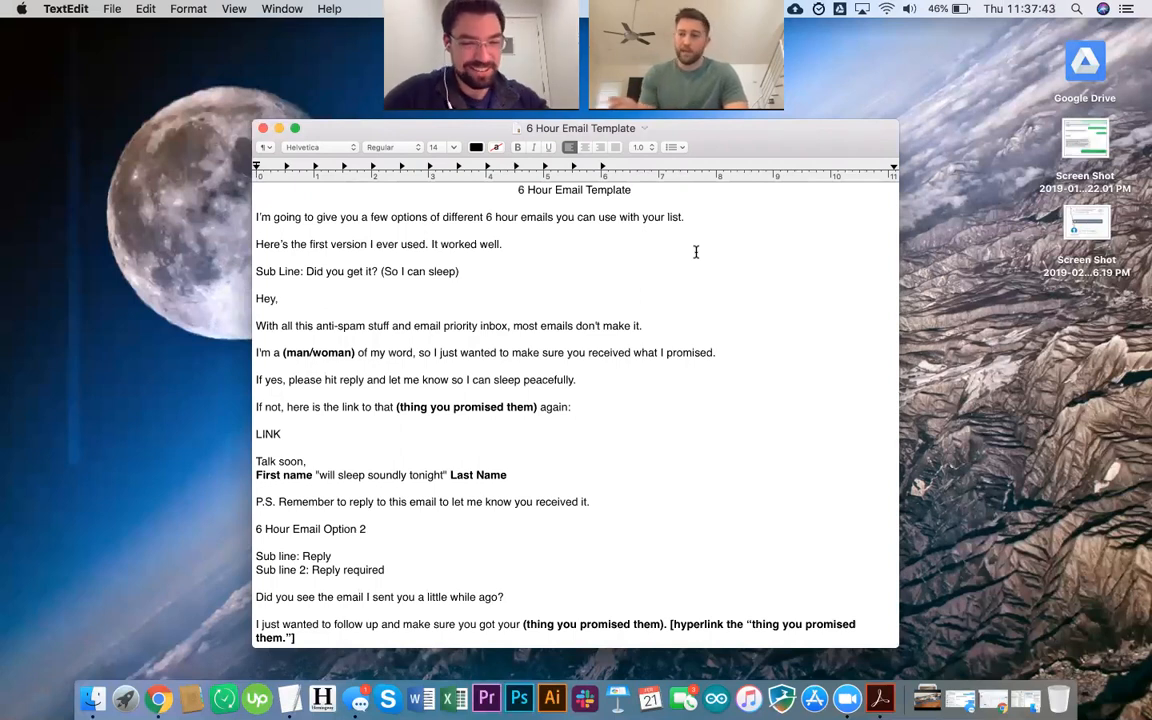
scroll("down", 3)
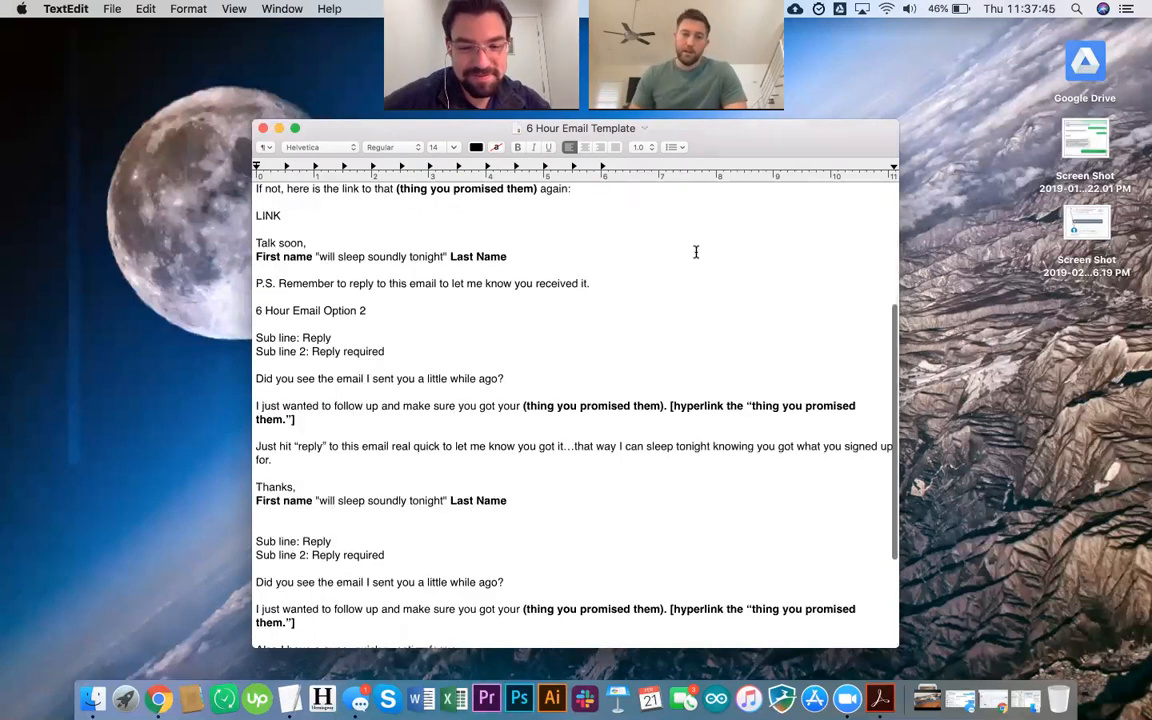
scroll("down", 3)
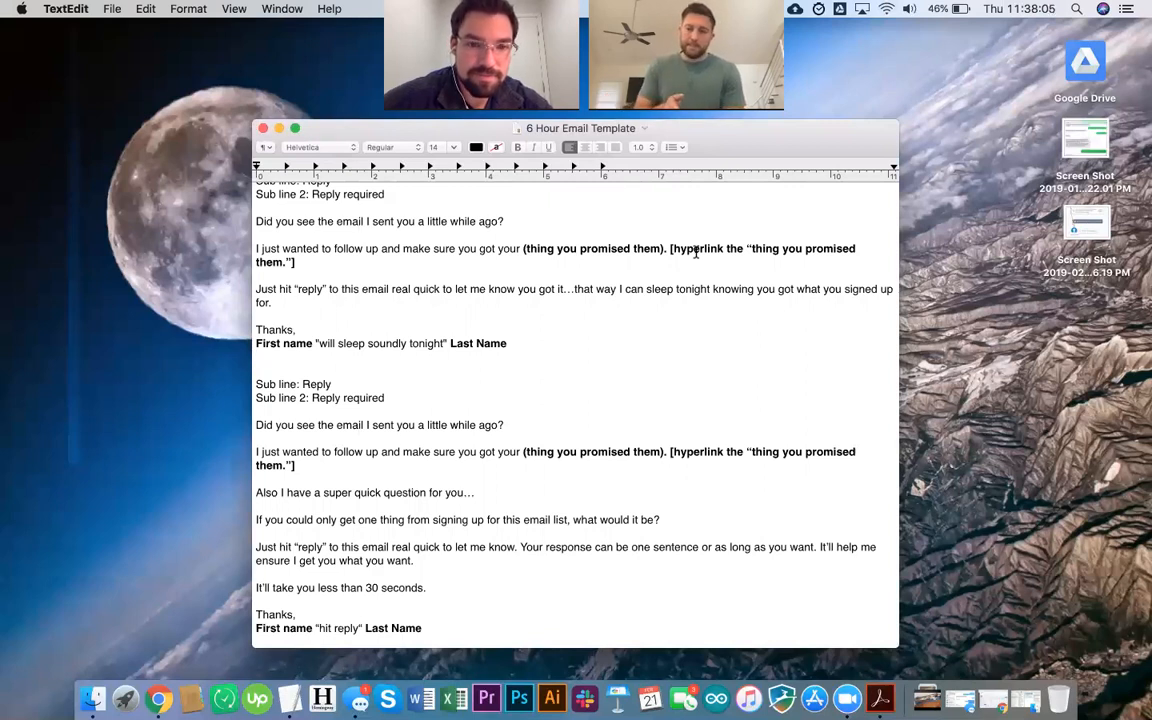
left_click(257, 357)
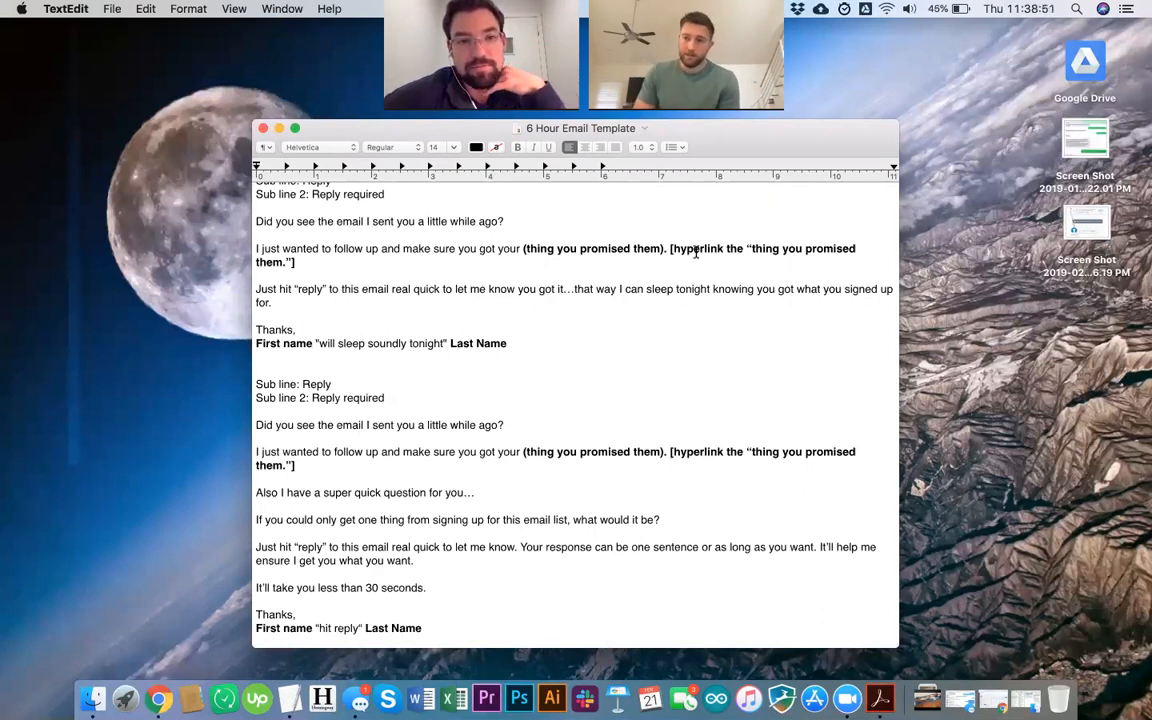
mouse_move(683, 522)
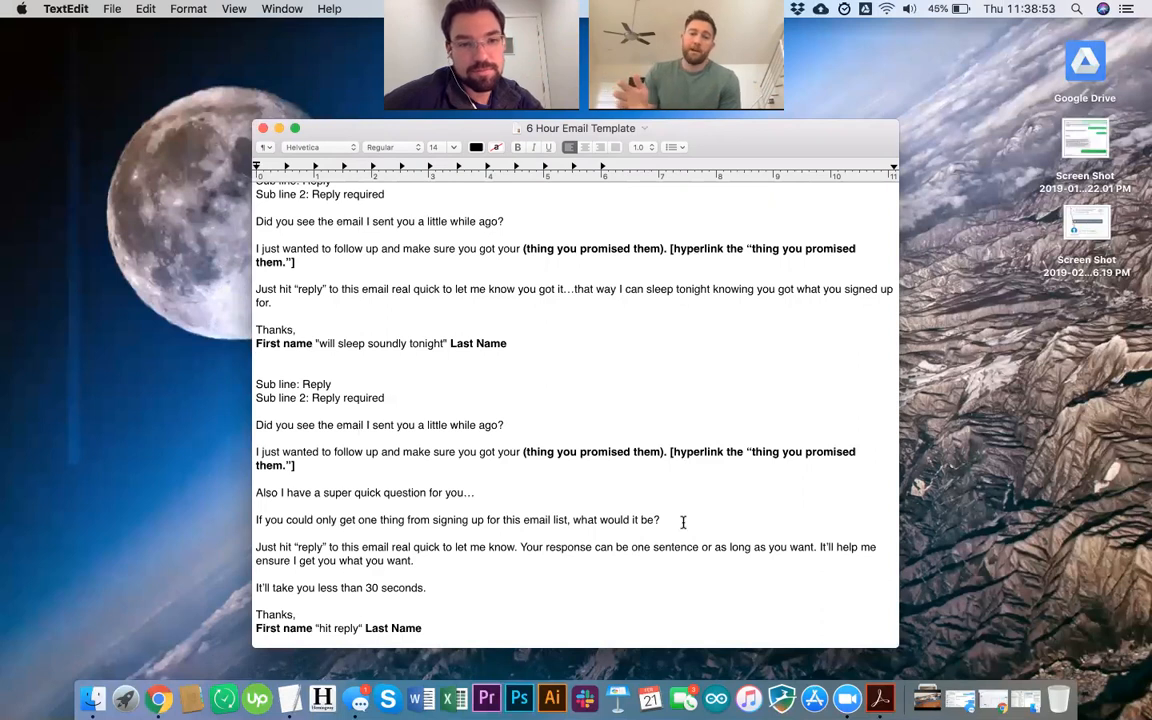
scroll("up", 3)
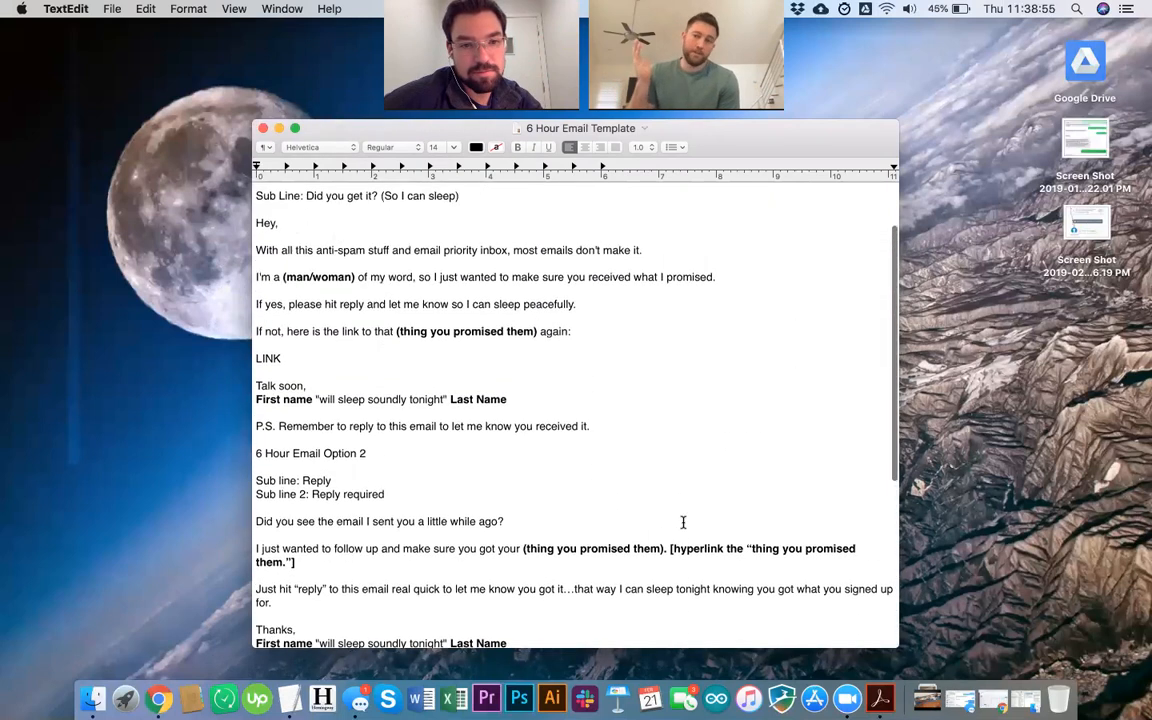
scroll("up", 3)
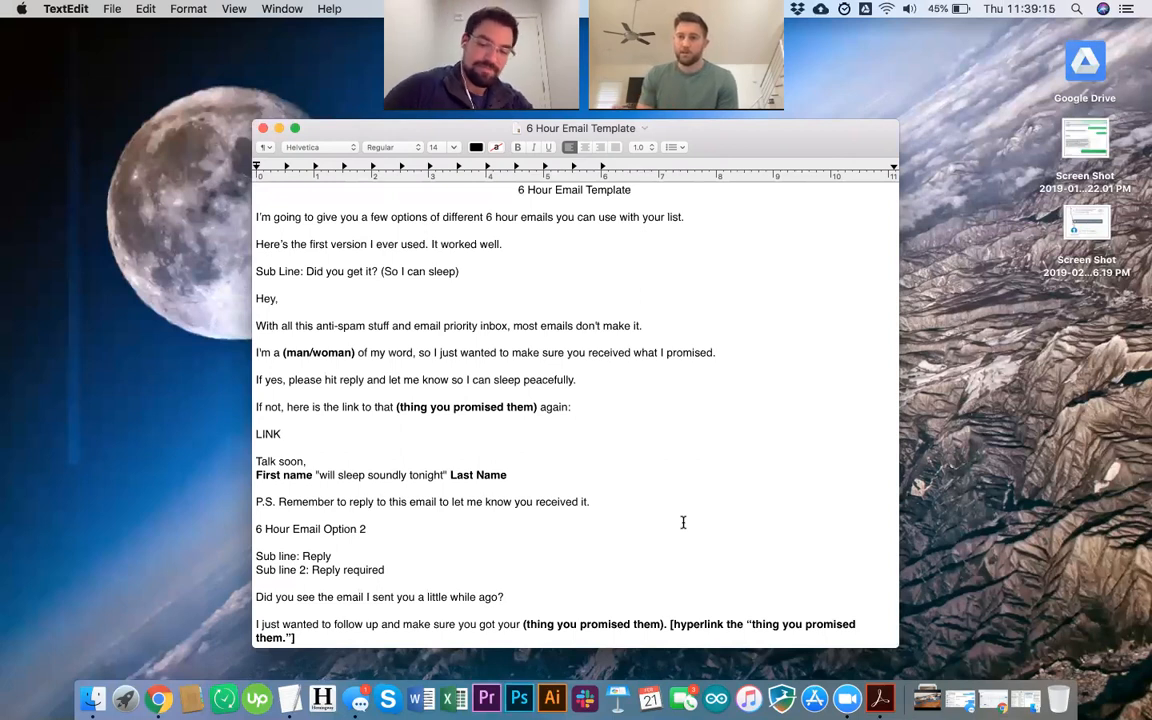
scroll("down", 3)
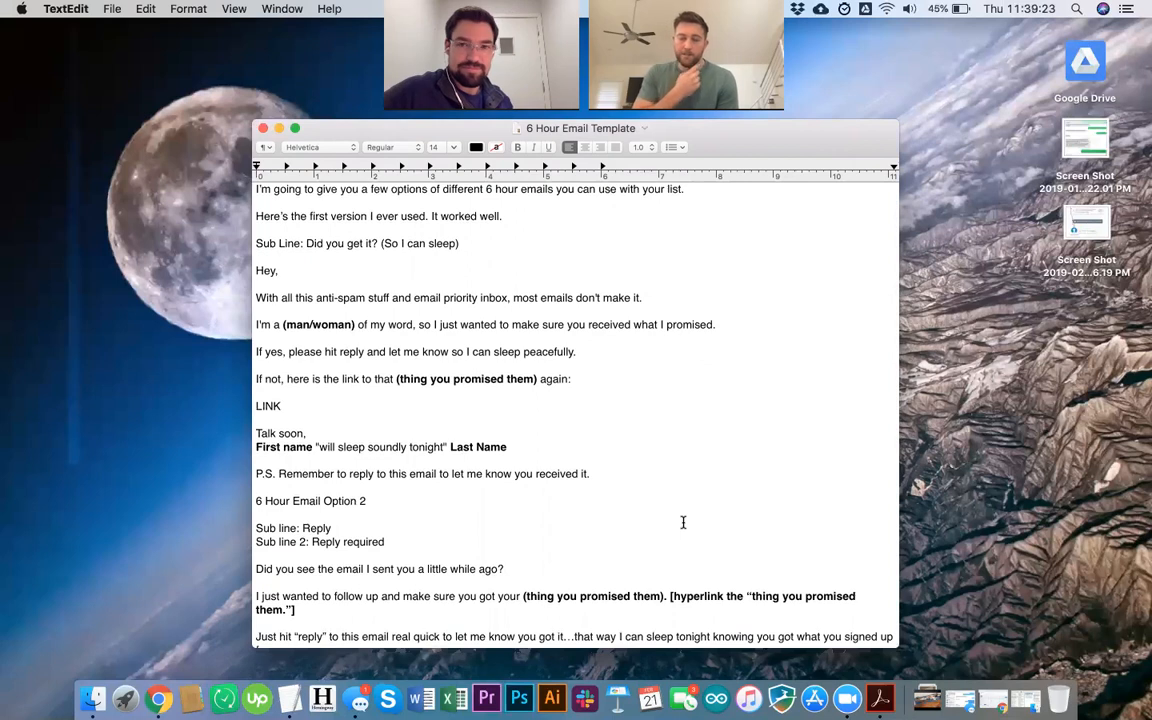
scroll("down", 3)
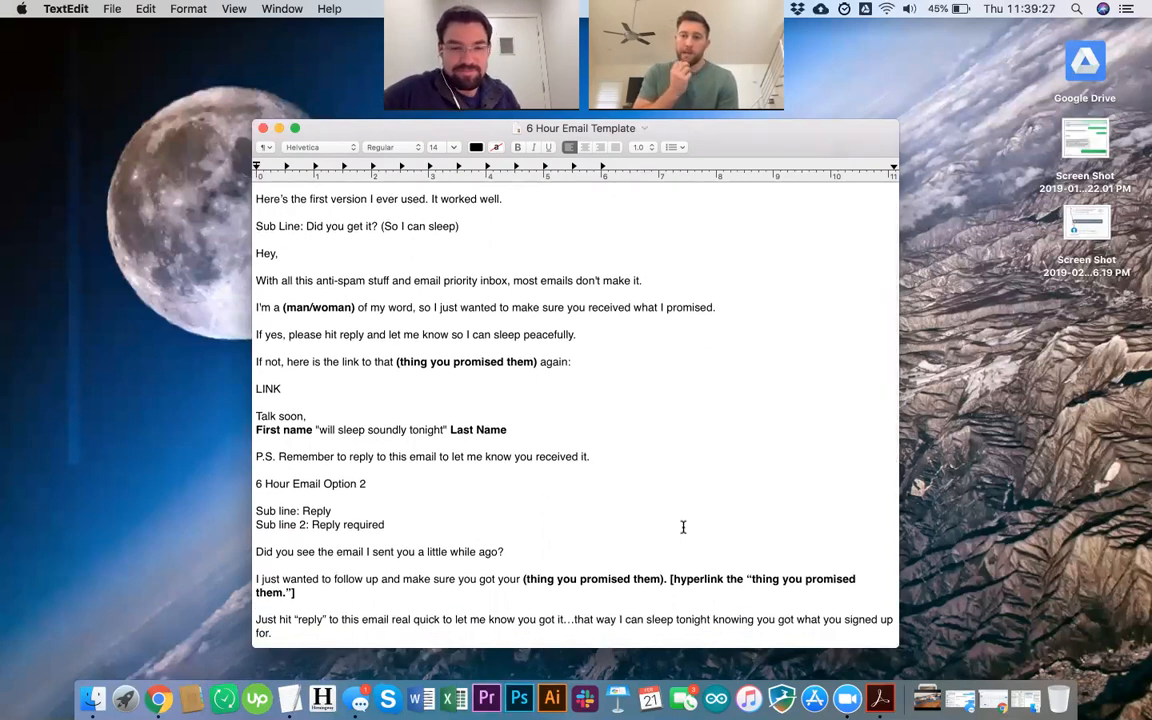
scroll("down", 3)
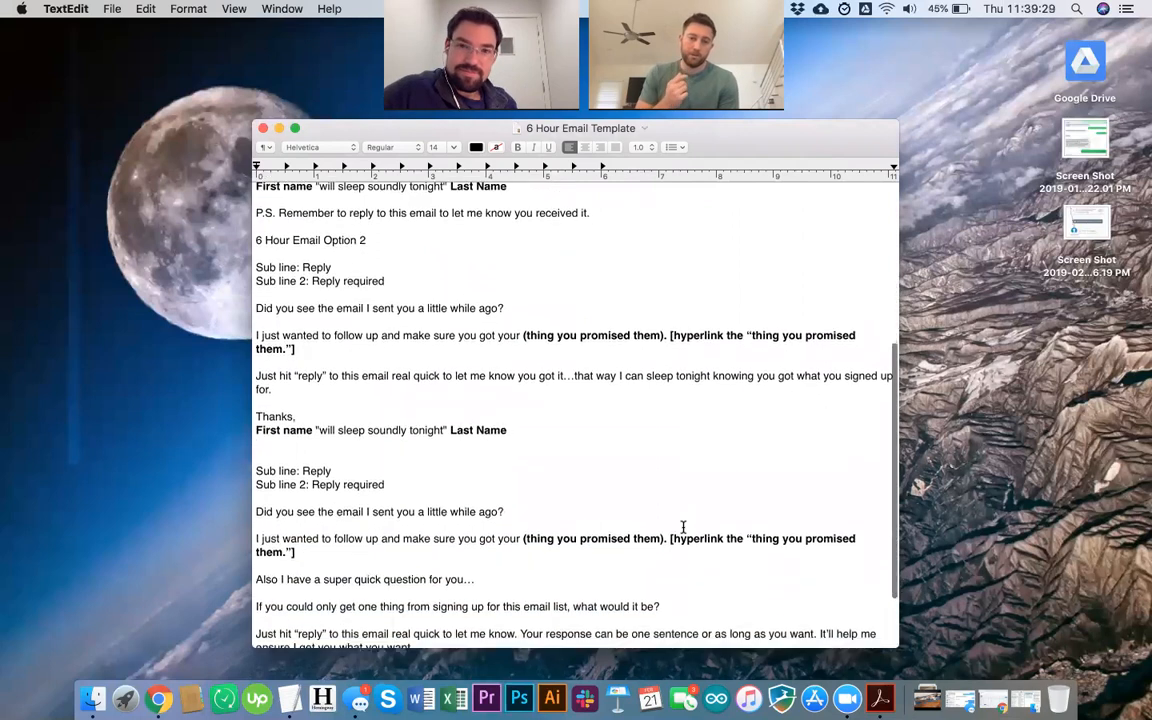
scroll("down", 3)
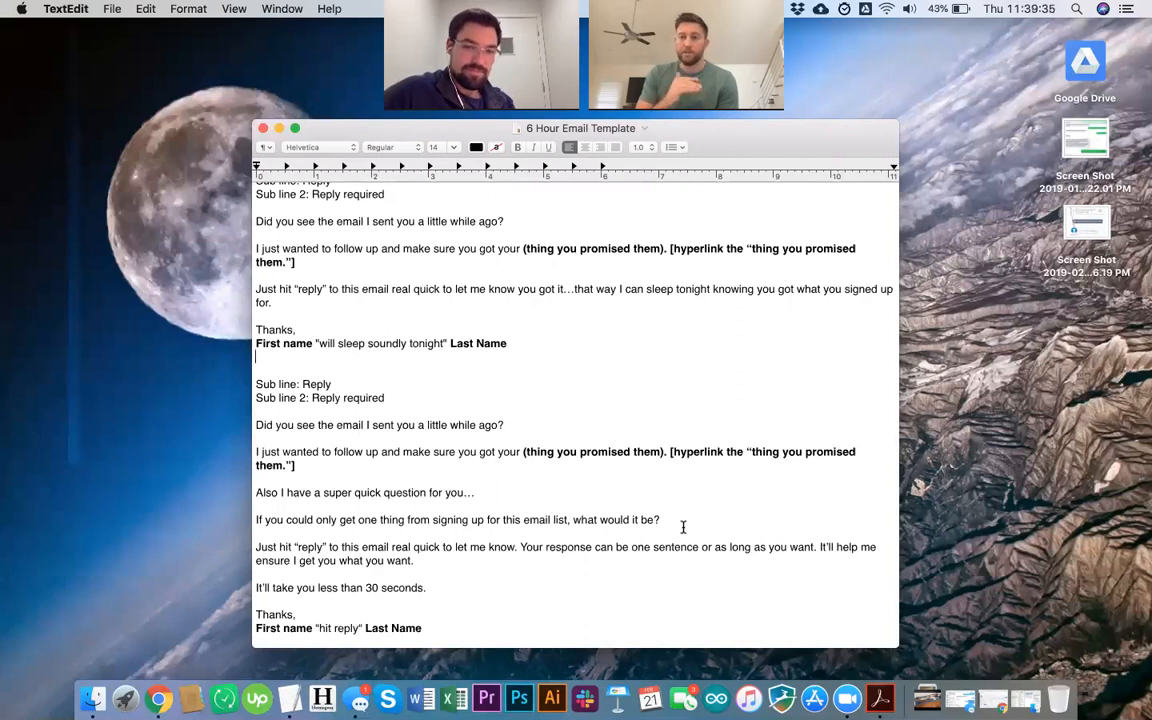
scroll("up", 3)
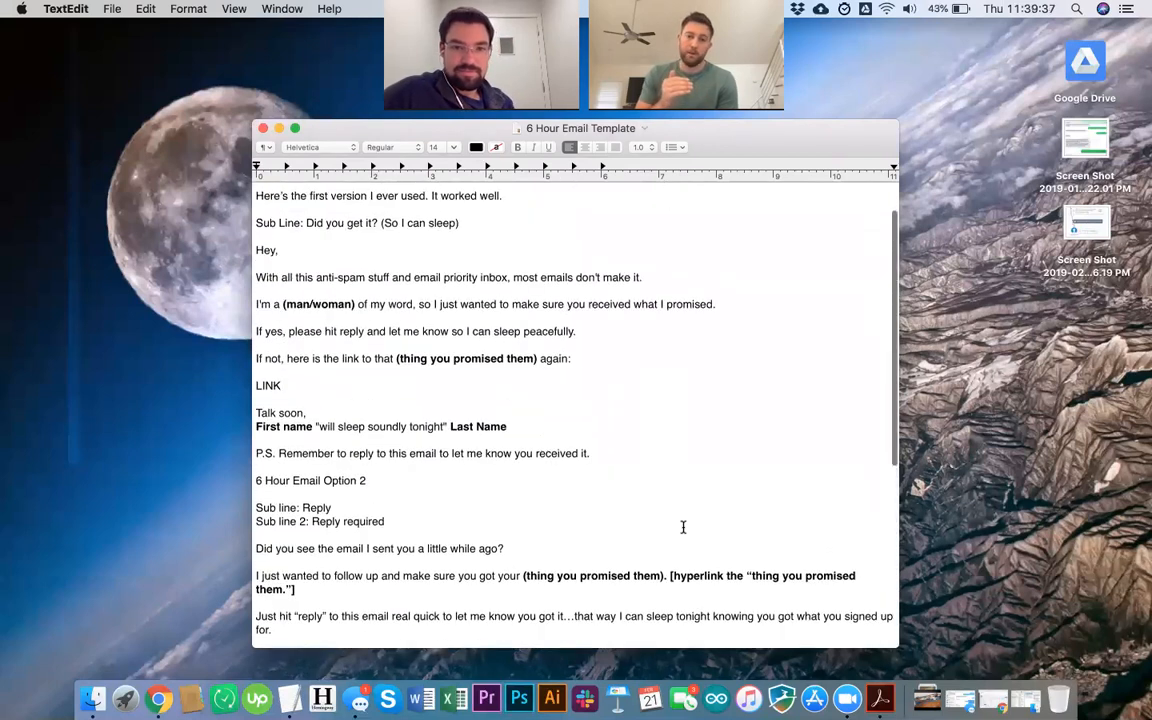
scroll("down", 3)
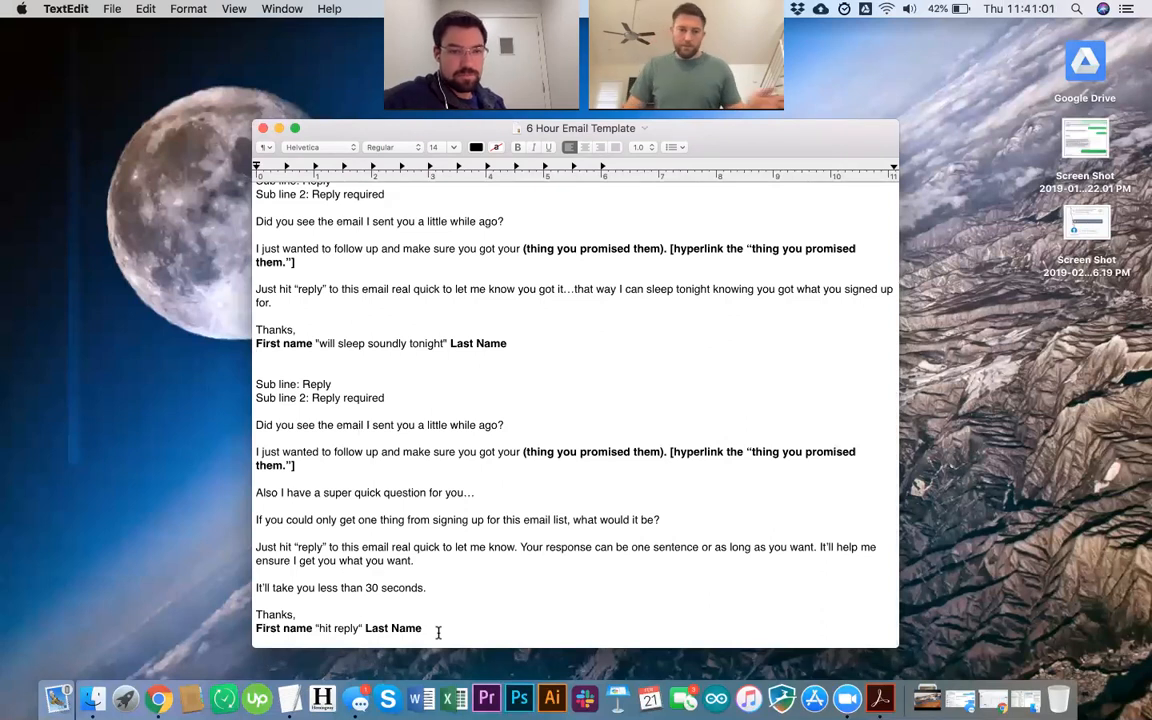
left_click_drag(296, 465, 421, 628)
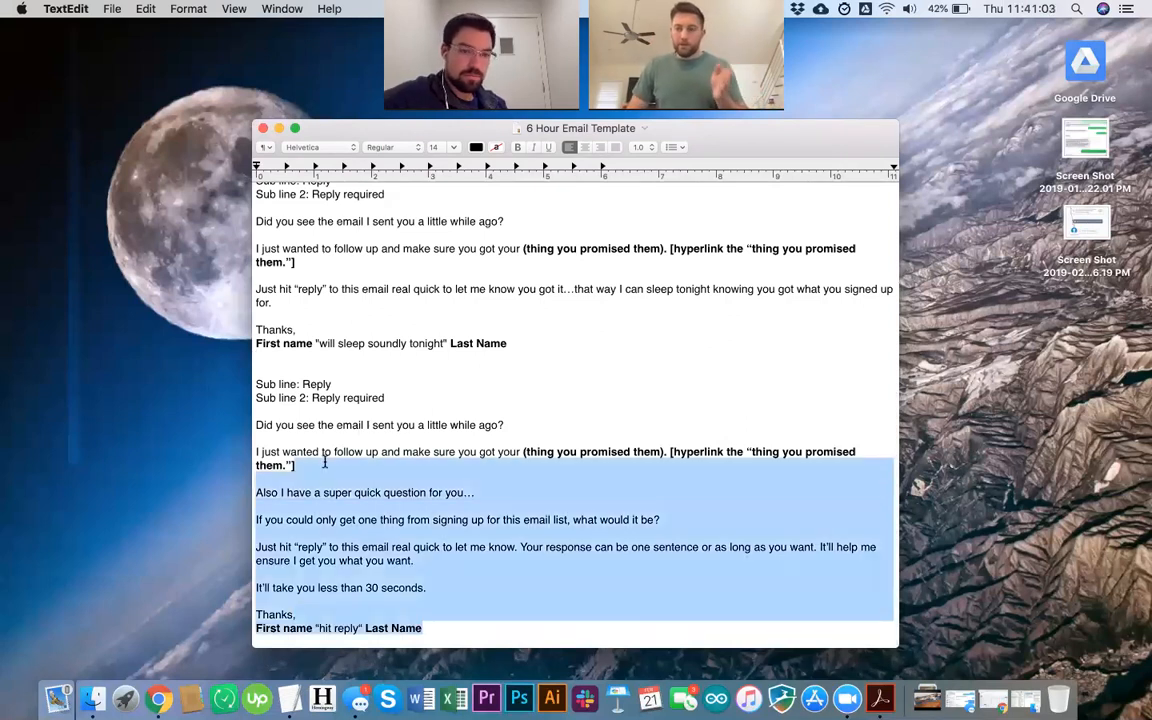
left_click(446, 568)
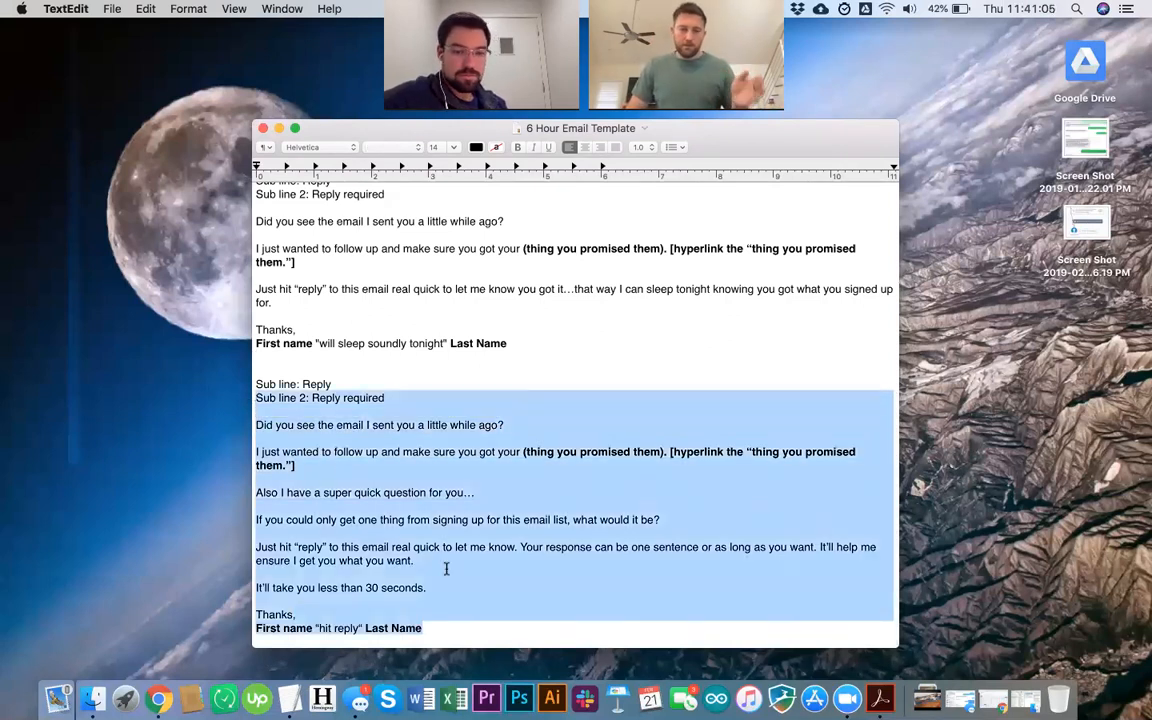
left_click(424, 628)
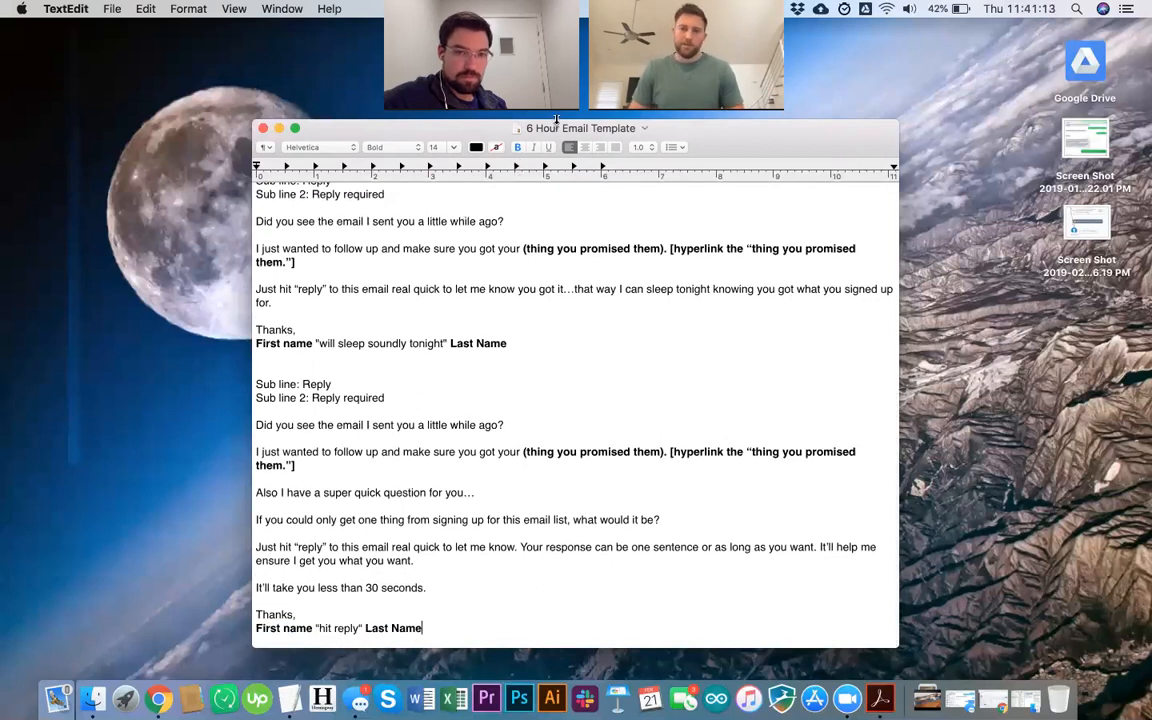
left_click(645, 128)
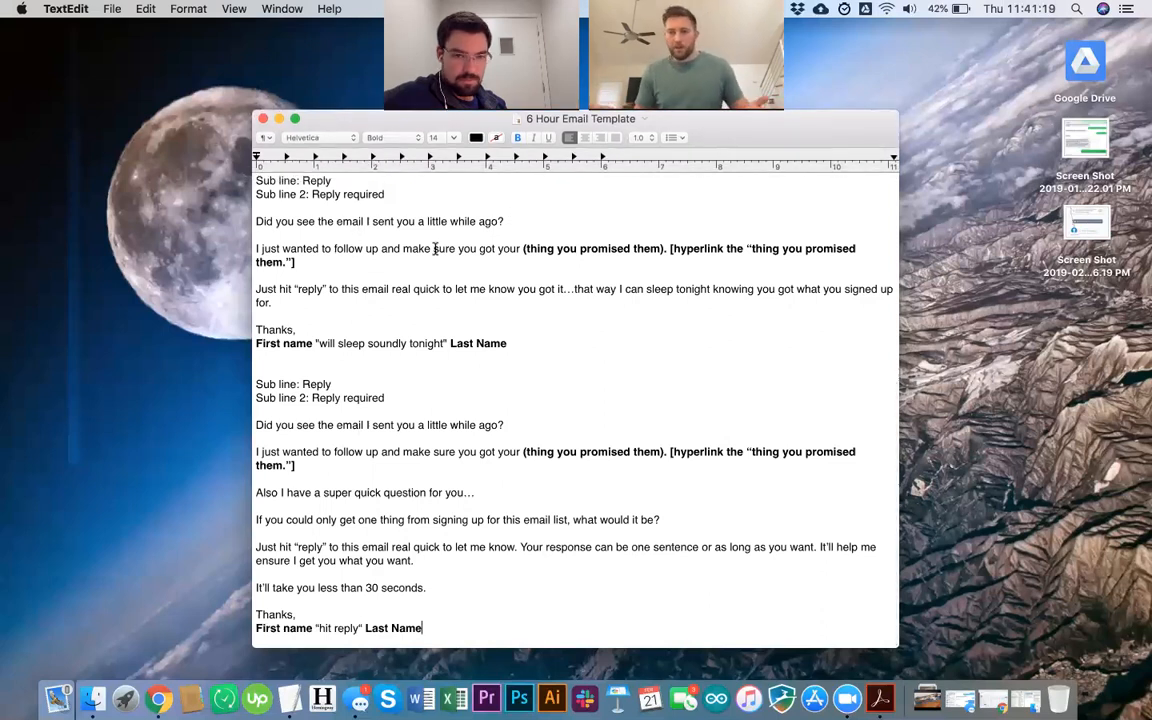
scroll("down", 3)
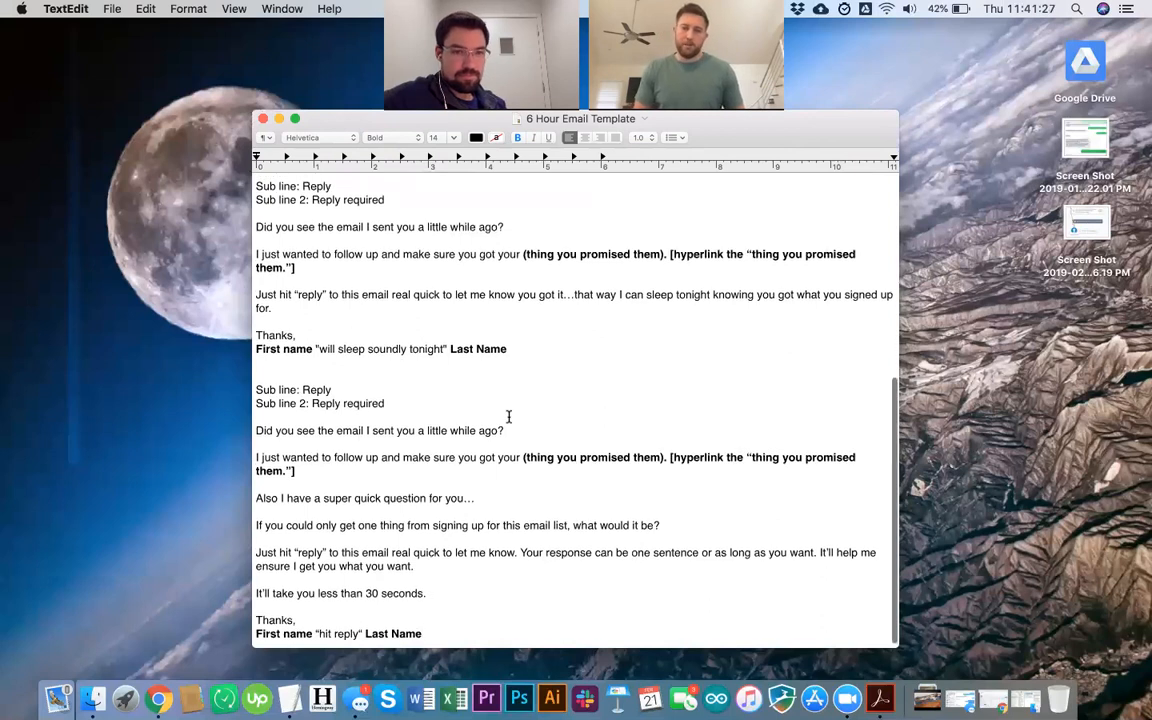
scroll("up", 3)
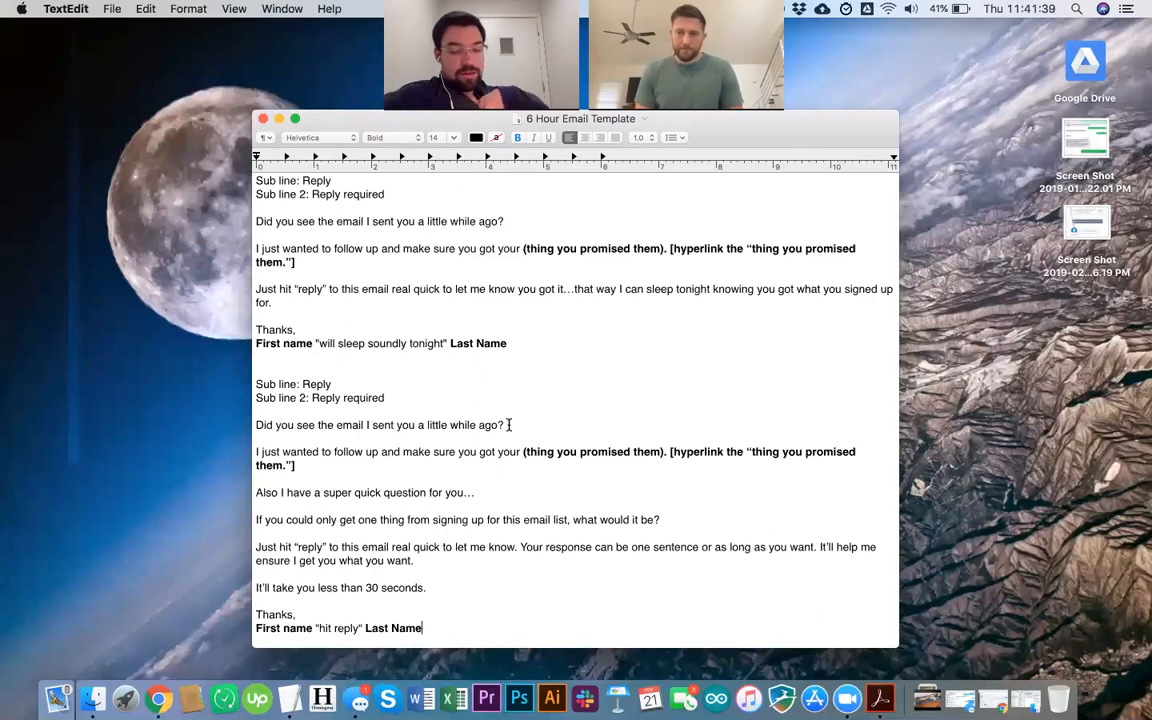
mouse_move(679, 569)
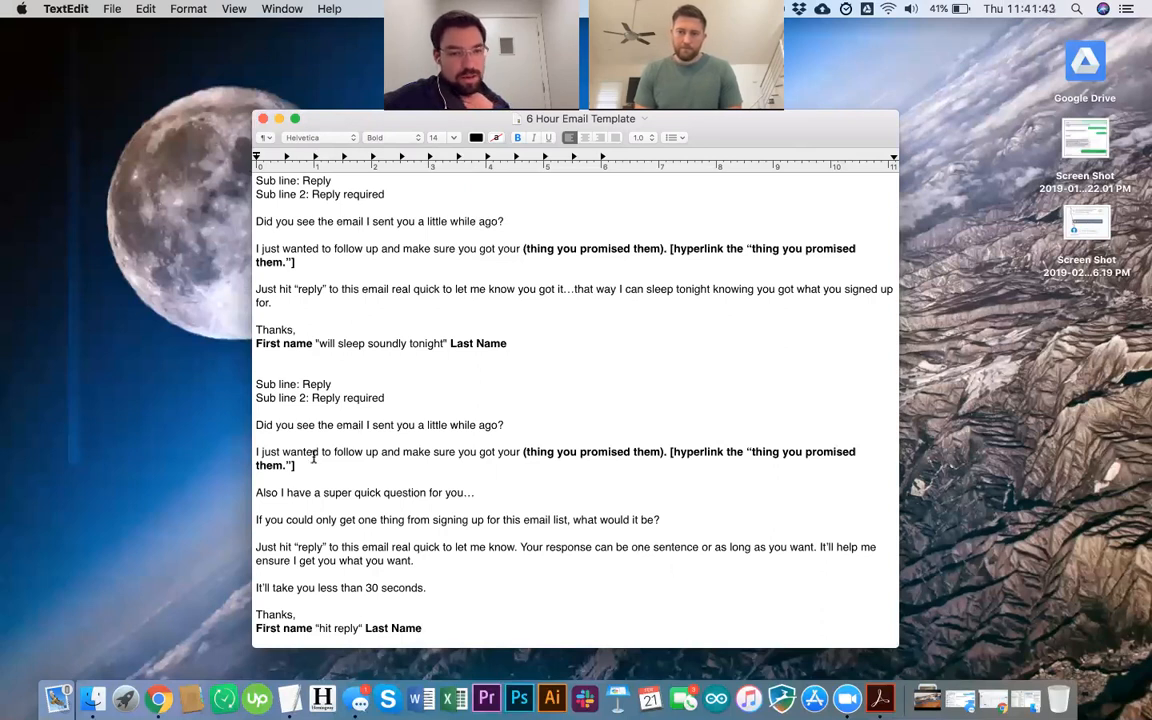
left_click_drag(256, 384, 421, 628)
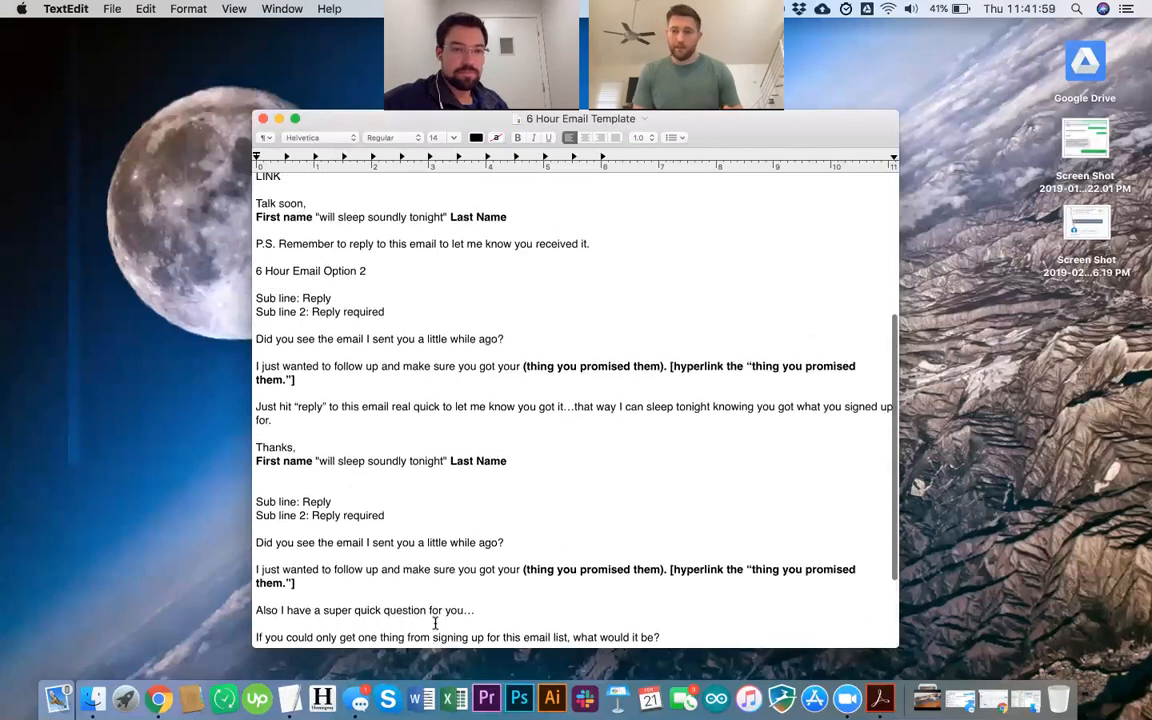
Step: Scroll up to the top, then back down to the third email's 'hit reply' signature
scroll("up", 3)
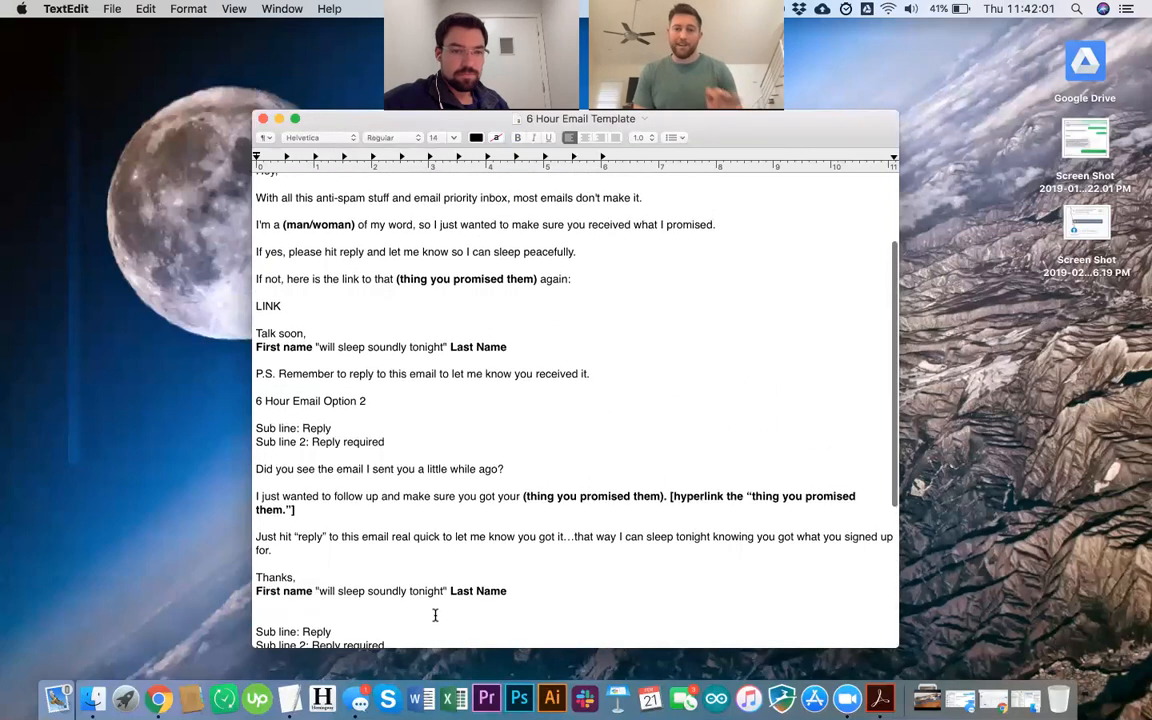
scroll("up", 3)
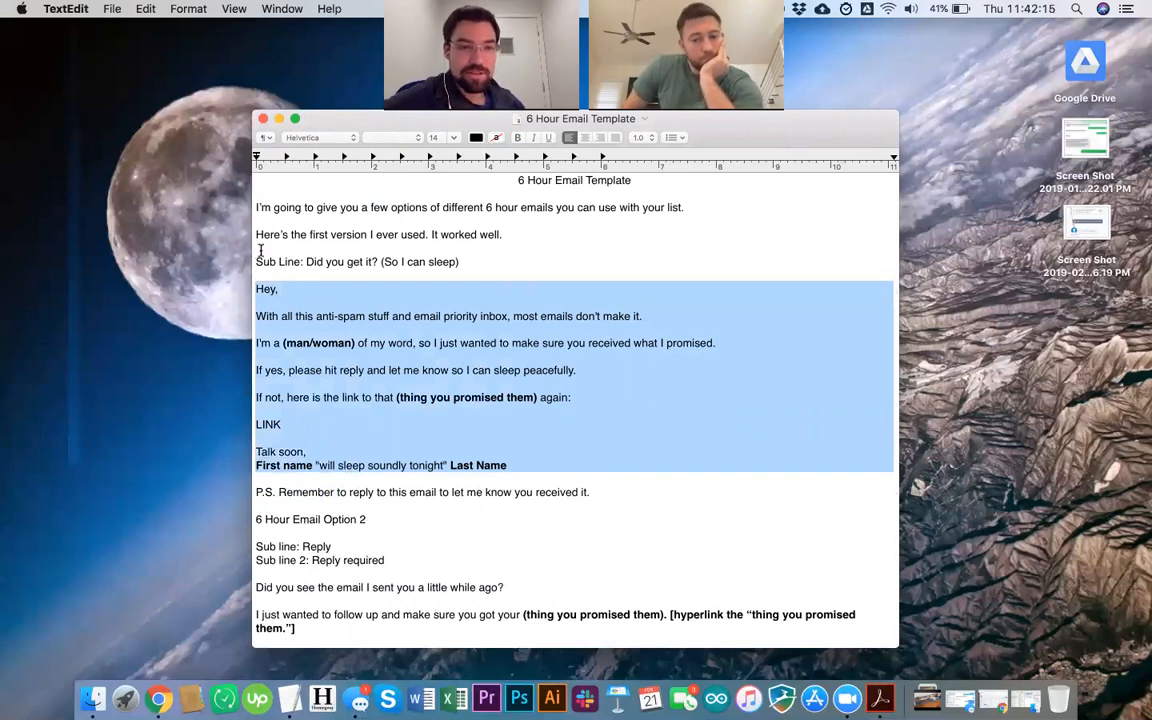
scroll("down", 3)
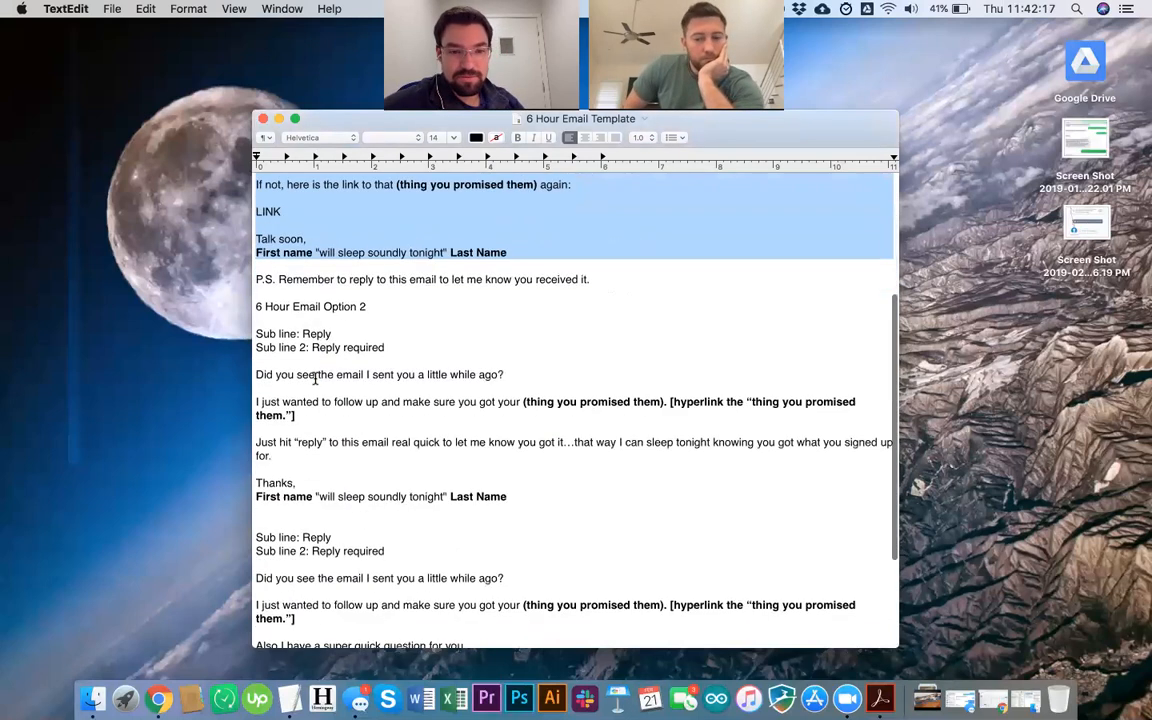
scroll("down", 3)
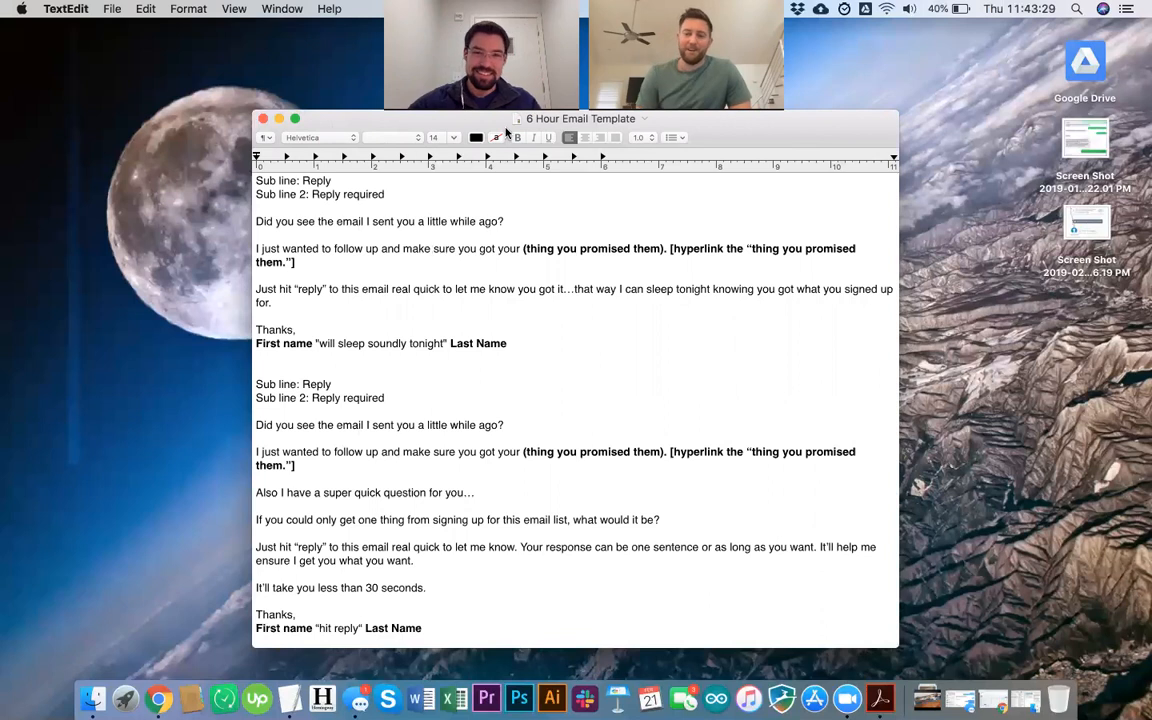
mouse_move(355, 107)
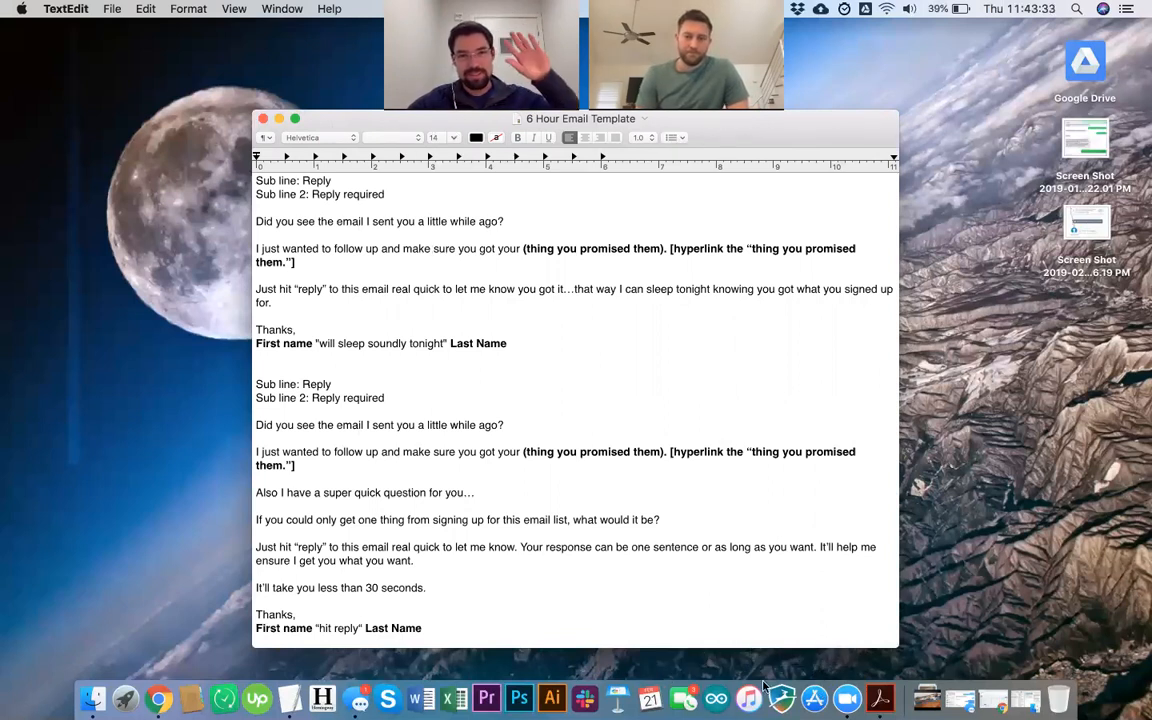
mouse_move(846, 607)
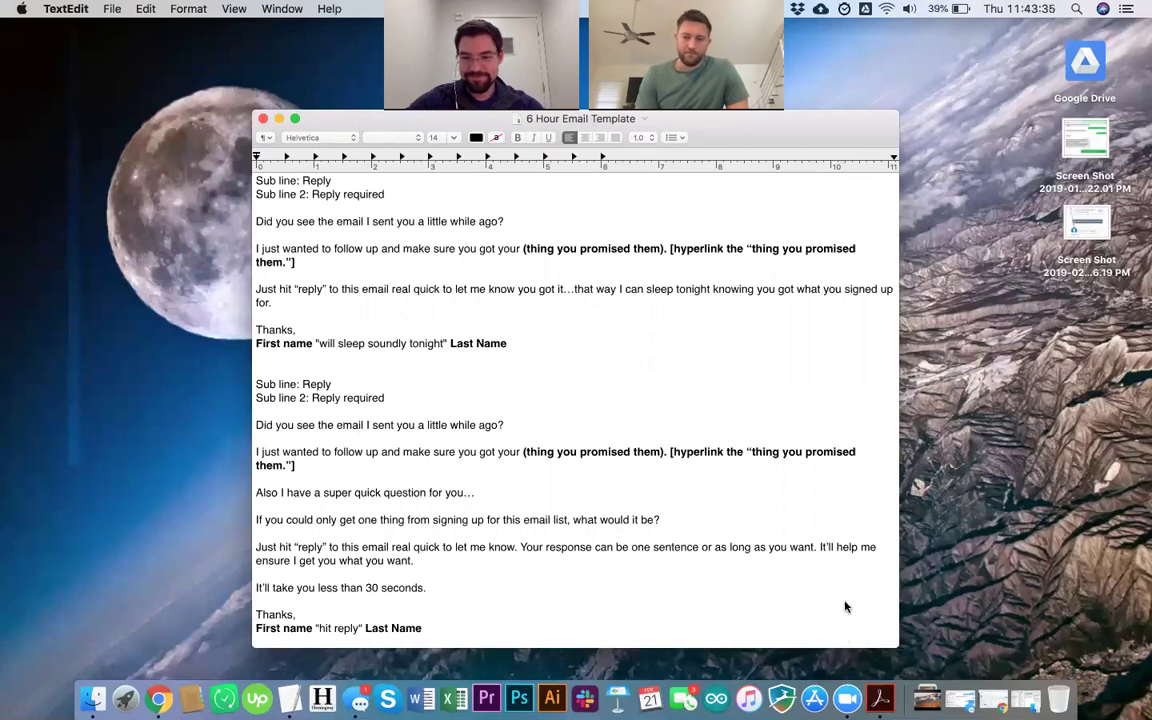